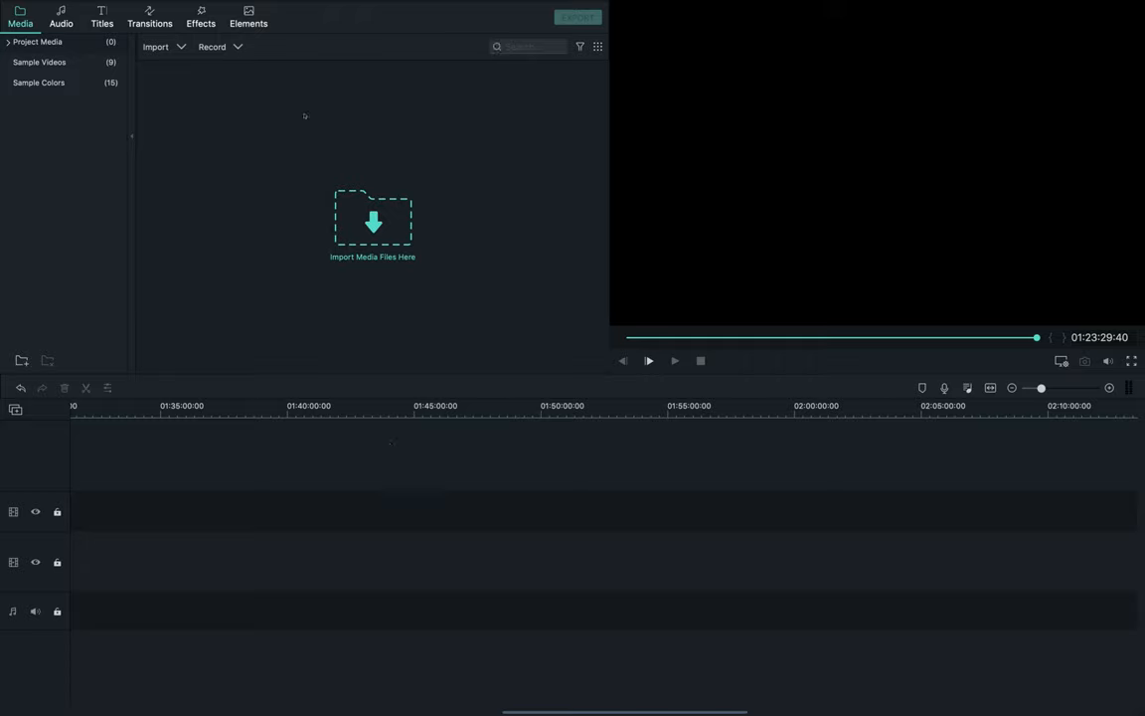
Import the Bike Week Part 2 raw .mov from the Output folder into project media.
{"action": "left_click", "coordinate": [162, 47]}
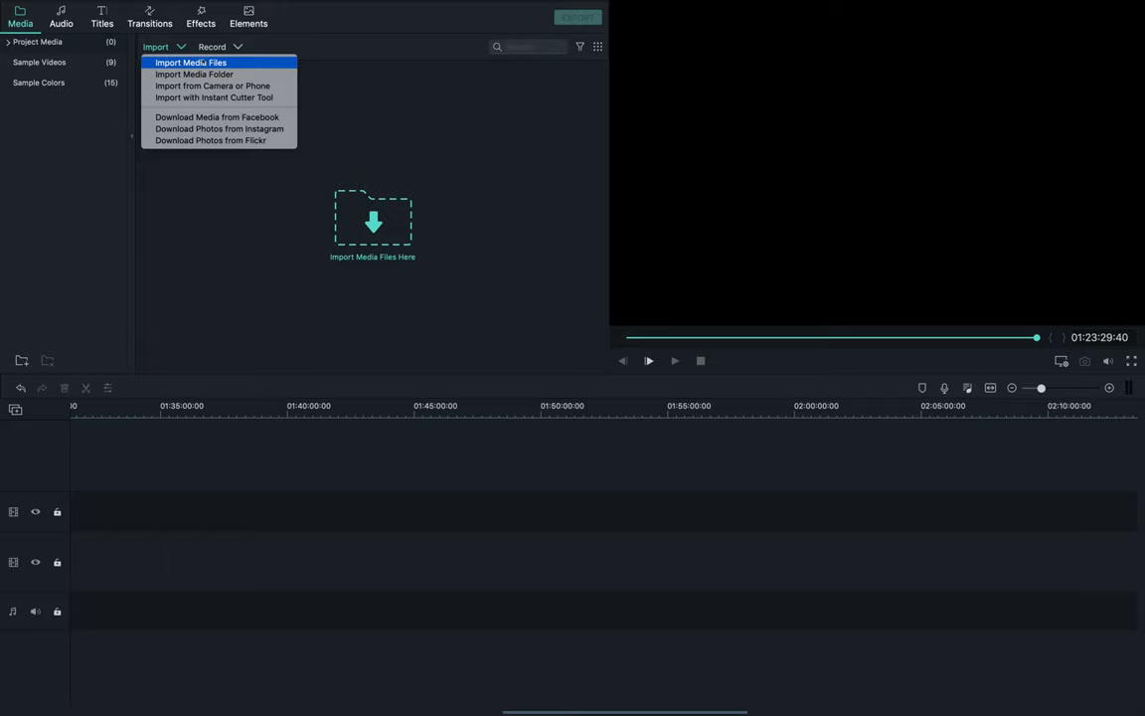
{"action": "left_click", "coordinate": [195, 63]}
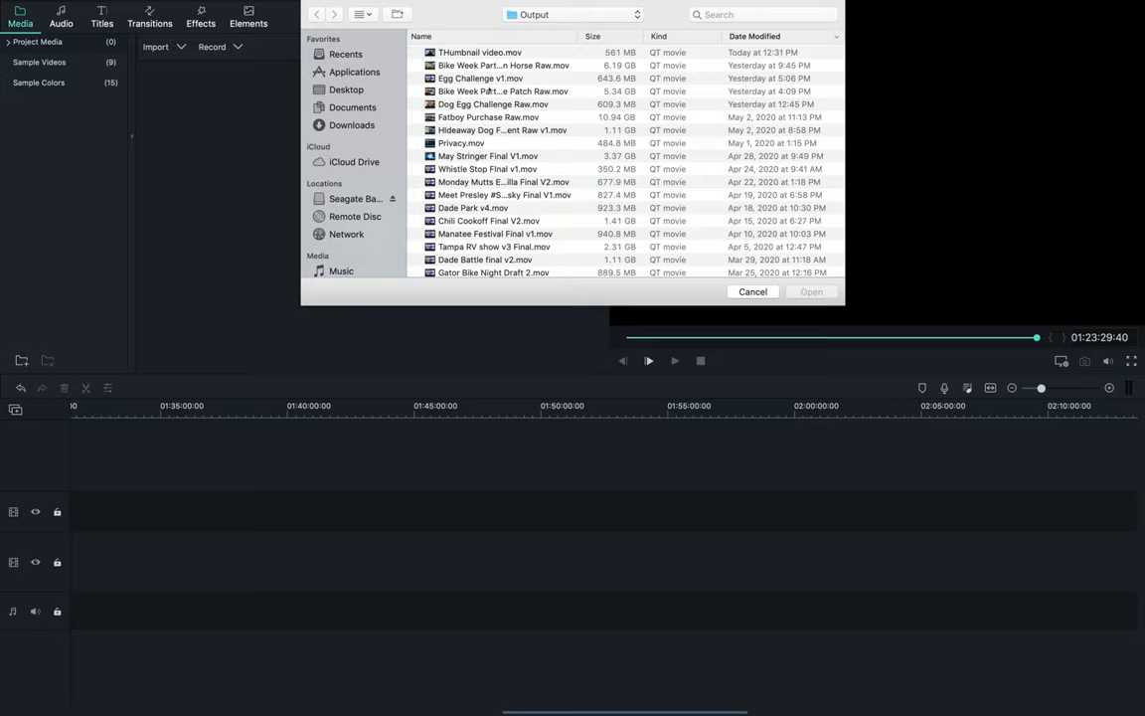
{"action": "left_click", "coordinate": [493, 66]}
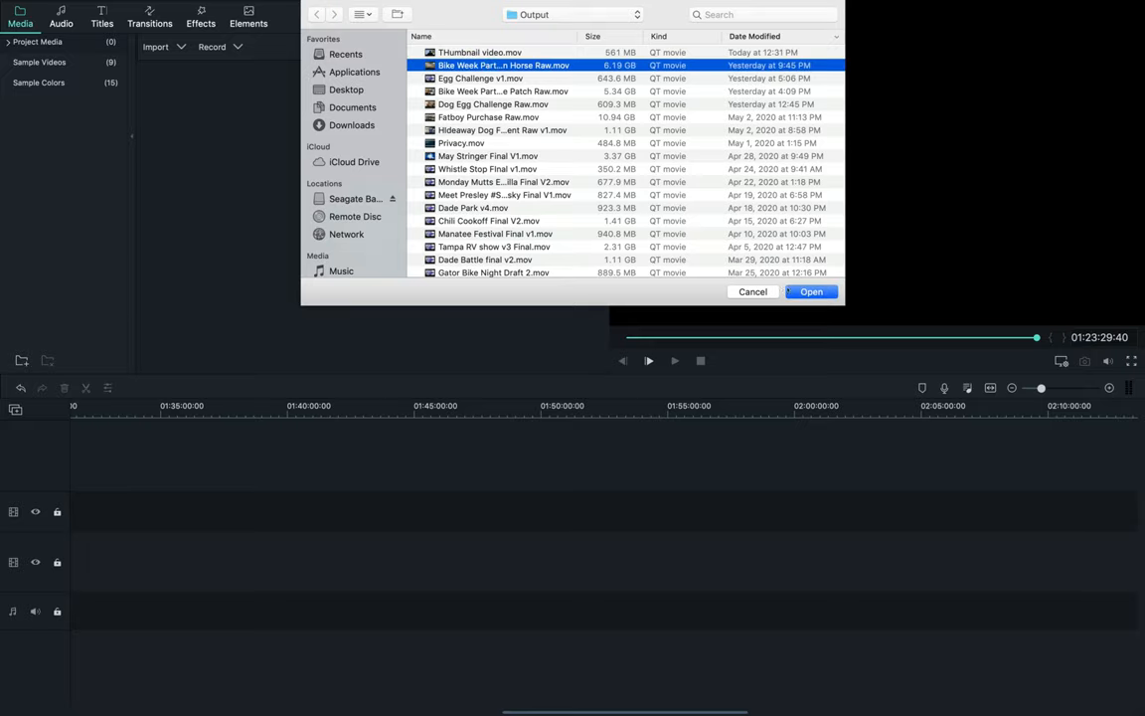
{"action": "left_click", "coordinate": [812, 291]}
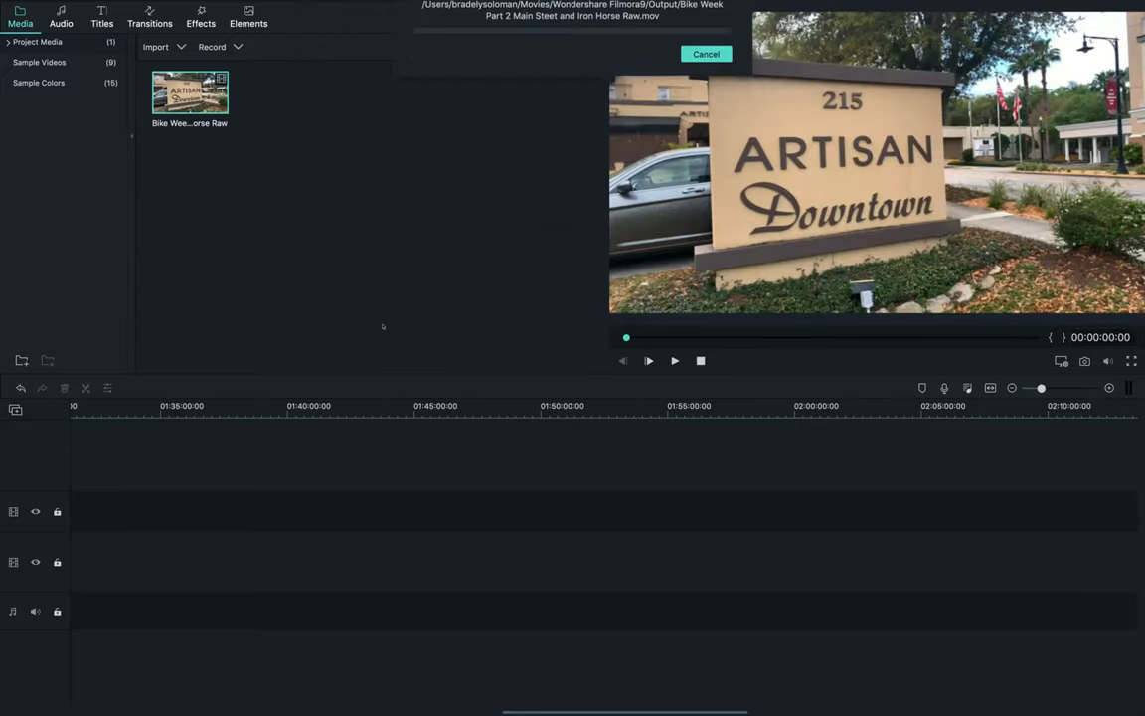
{"action": "left_click", "coordinate": [710, 54]}
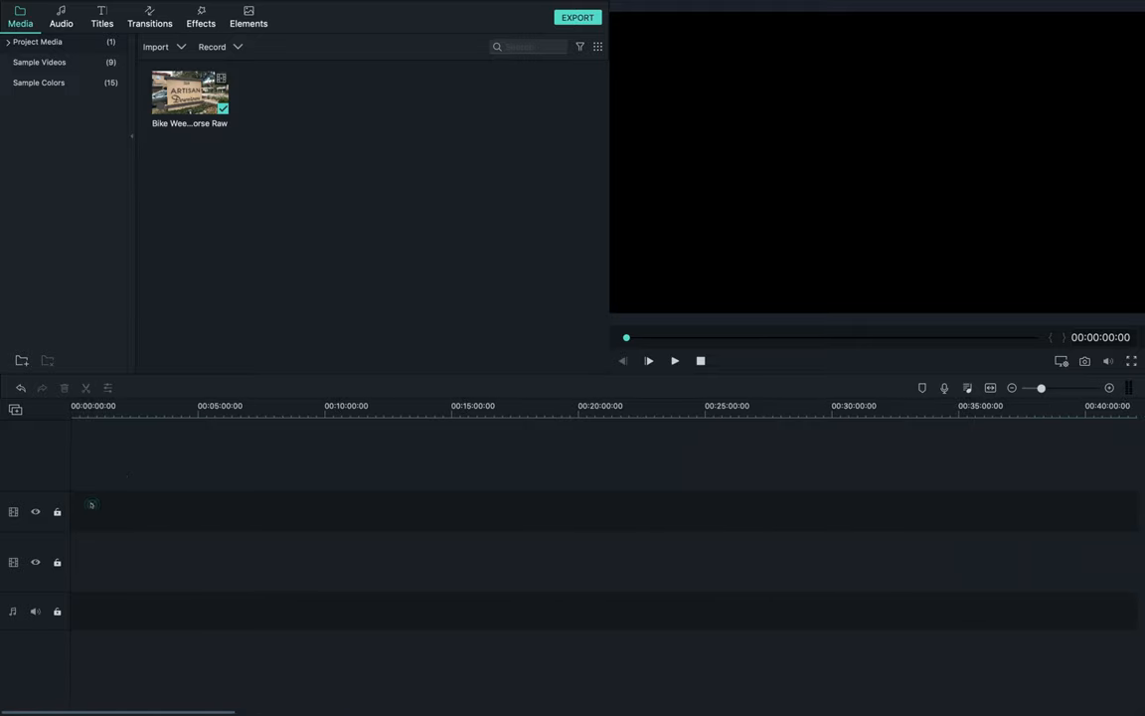
Drag the Bike Week clip onto the video track and move the playhead near 01:19:29.
{"action": "left_click_drag", "start_coordinate": [189, 94], "coordinate": [398, 509]}
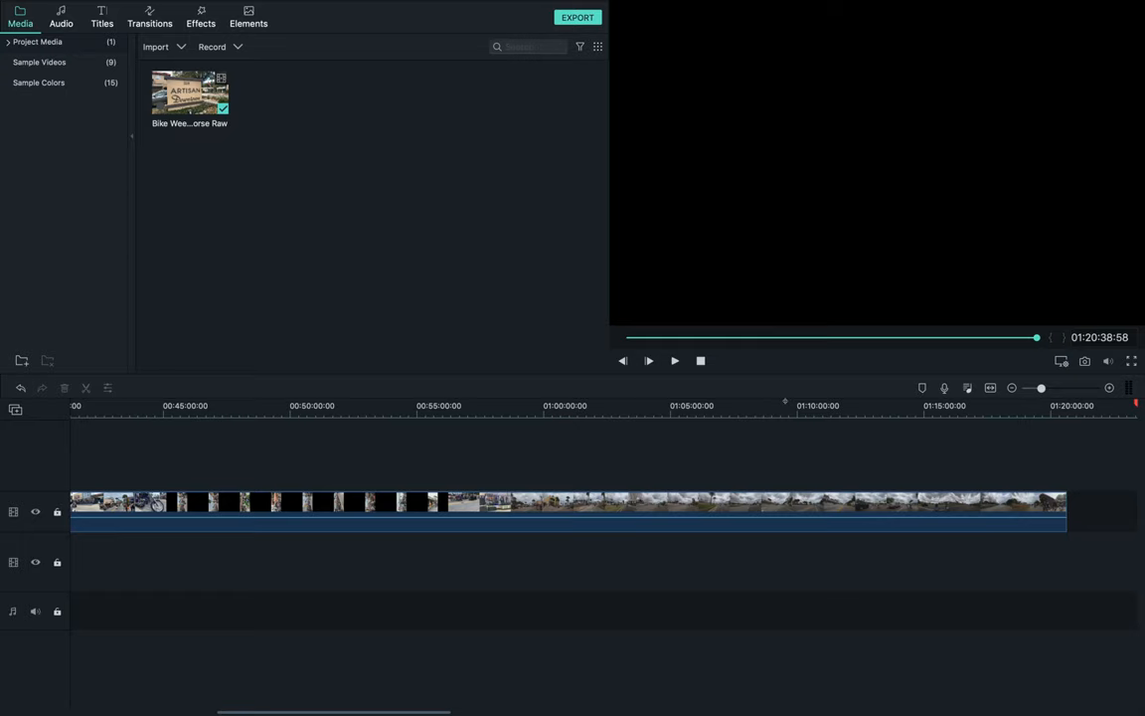
{"action": "left_click", "coordinate": [497, 406]}
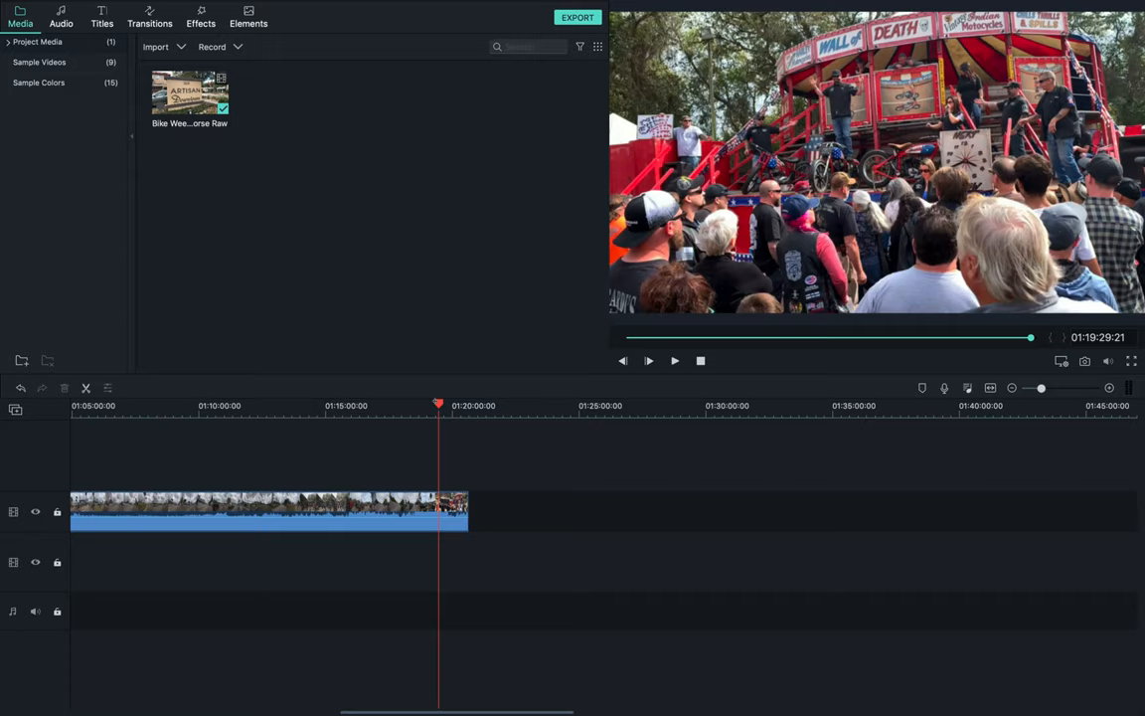
{"action": "mouse_move", "coordinate": [910, 450]}
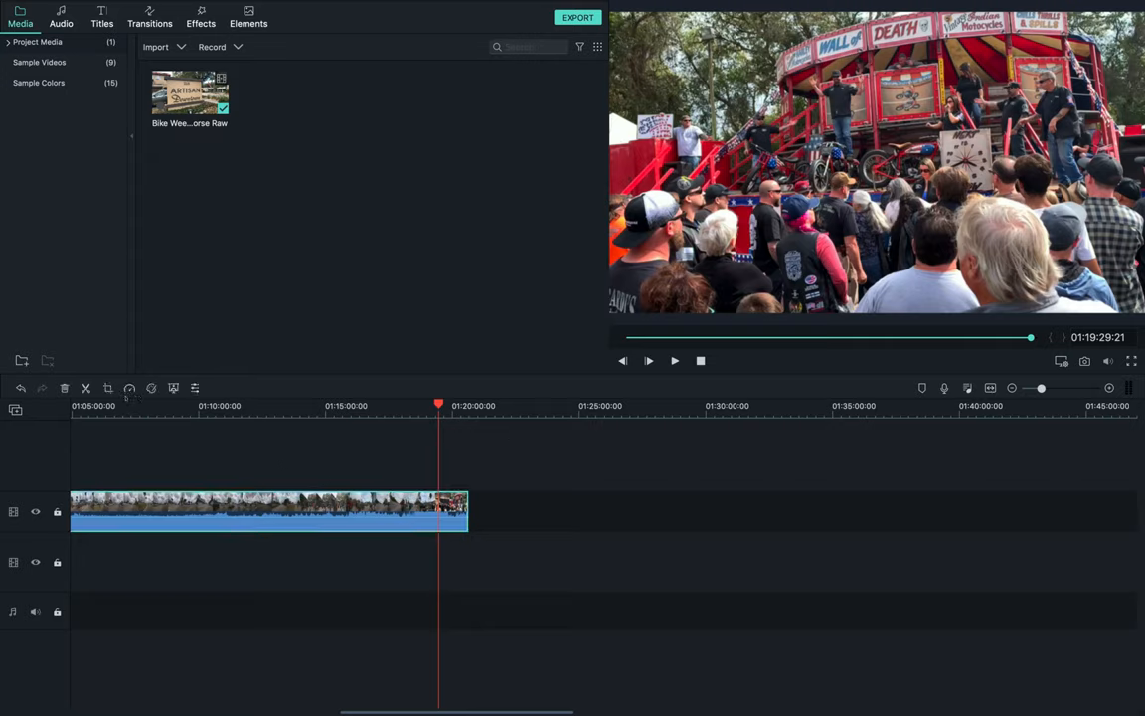
Freeze the Wall of Death crowd frame and open Crop and Zoom for the freeze clip.
{"action": "right_click", "coordinate": [269, 527]}
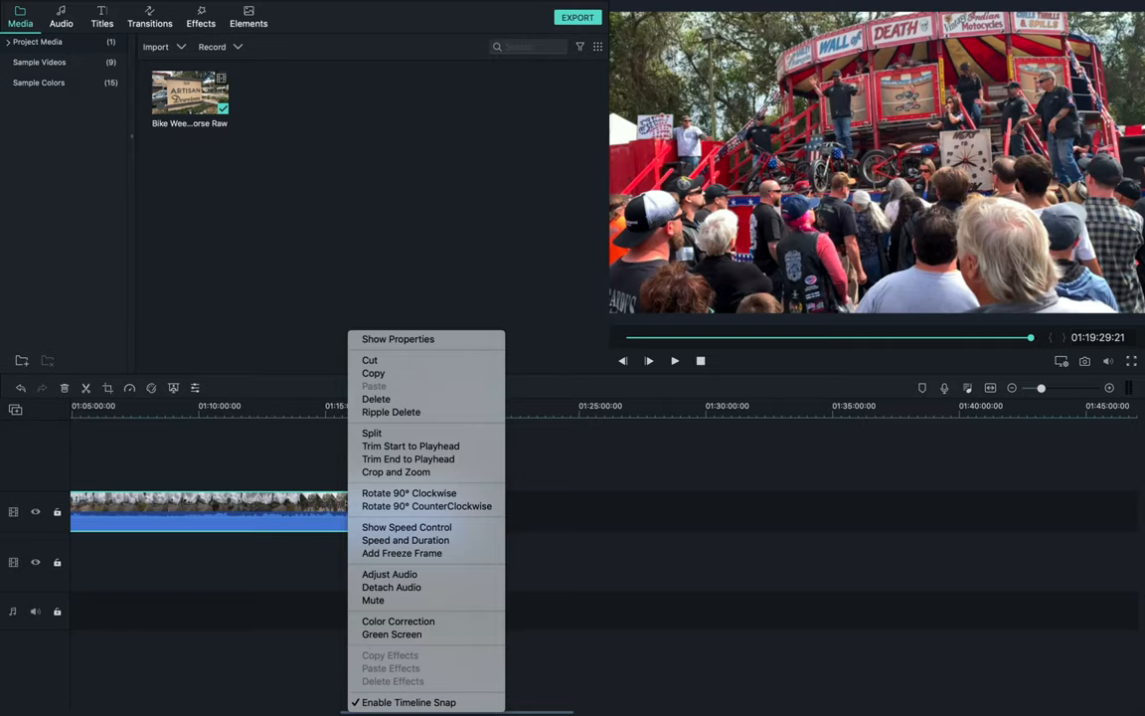
{"action": "mouse_move", "coordinate": [428, 506]}
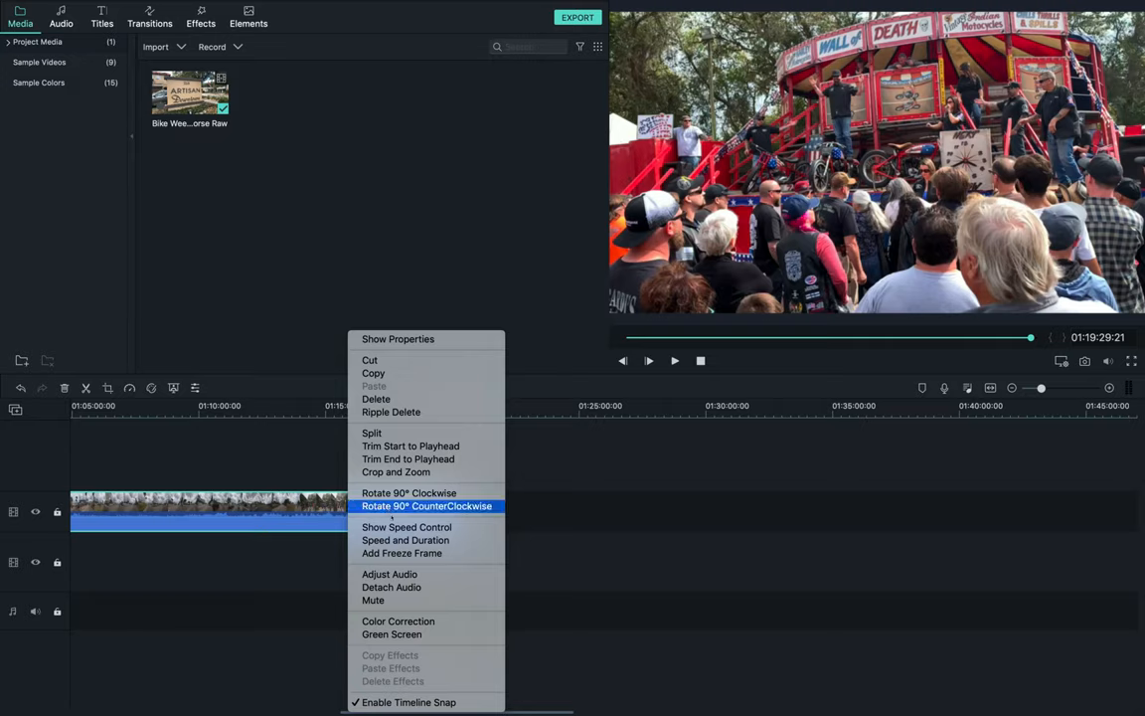
{"action": "mouse_move", "coordinate": [408, 553]}
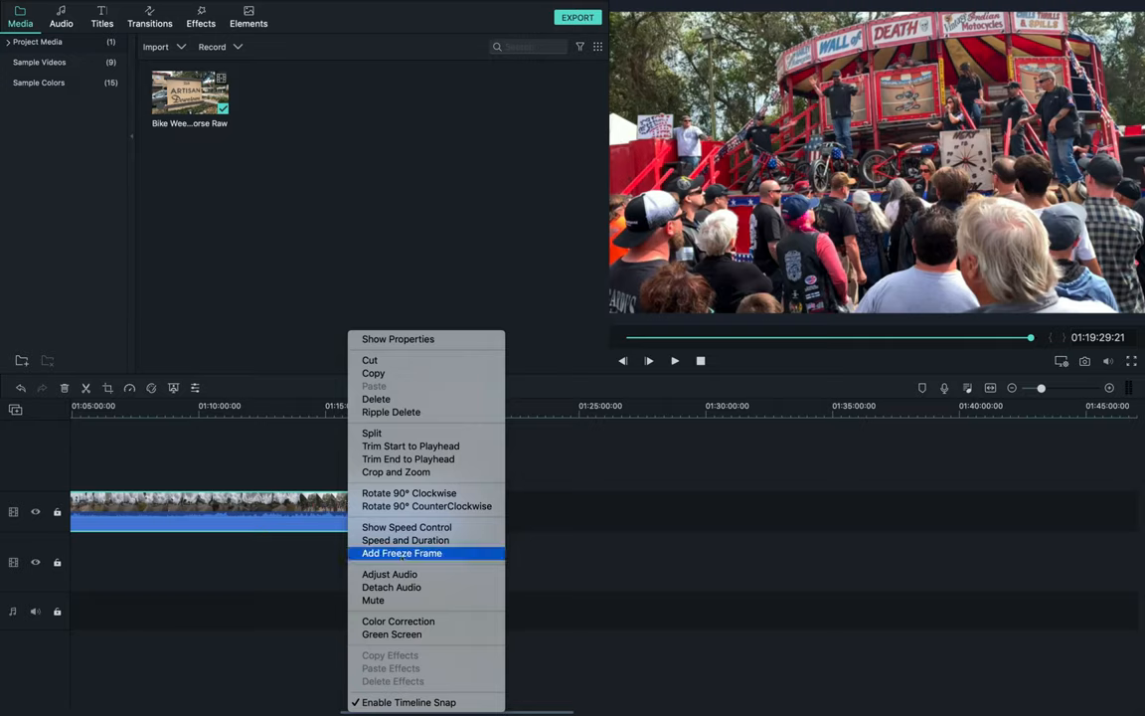
{"action": "left_click", "coordinate": [423, 553]}
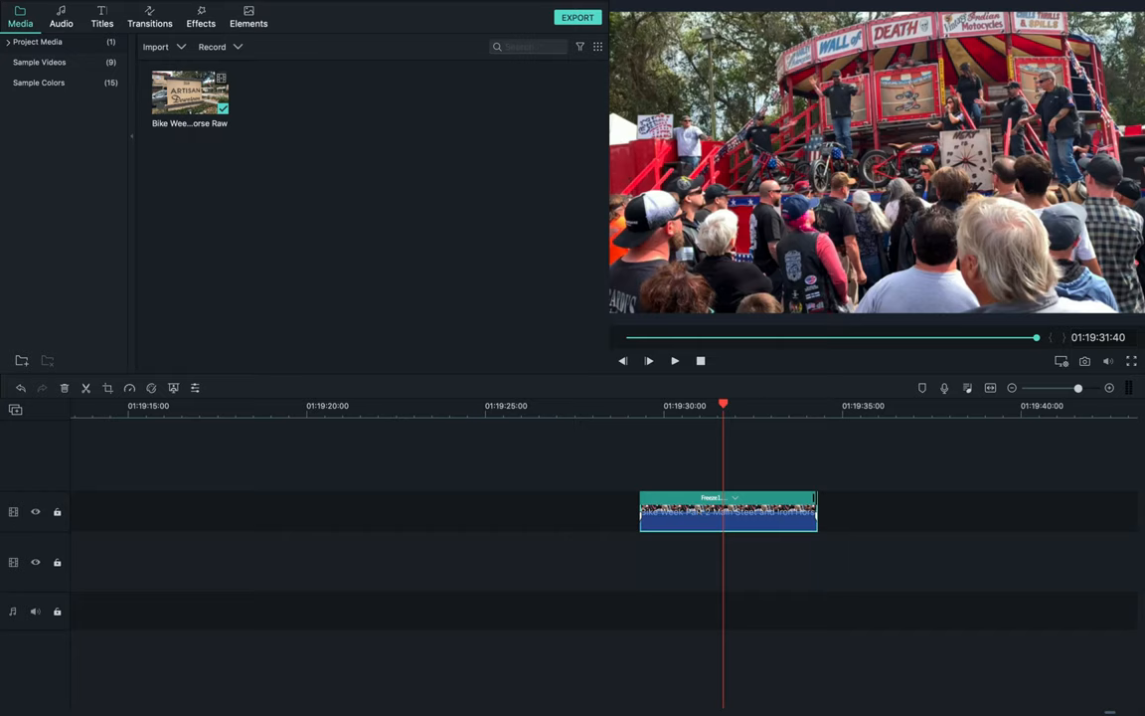
{"action": "right_click", "coordinate": [728, 515]}
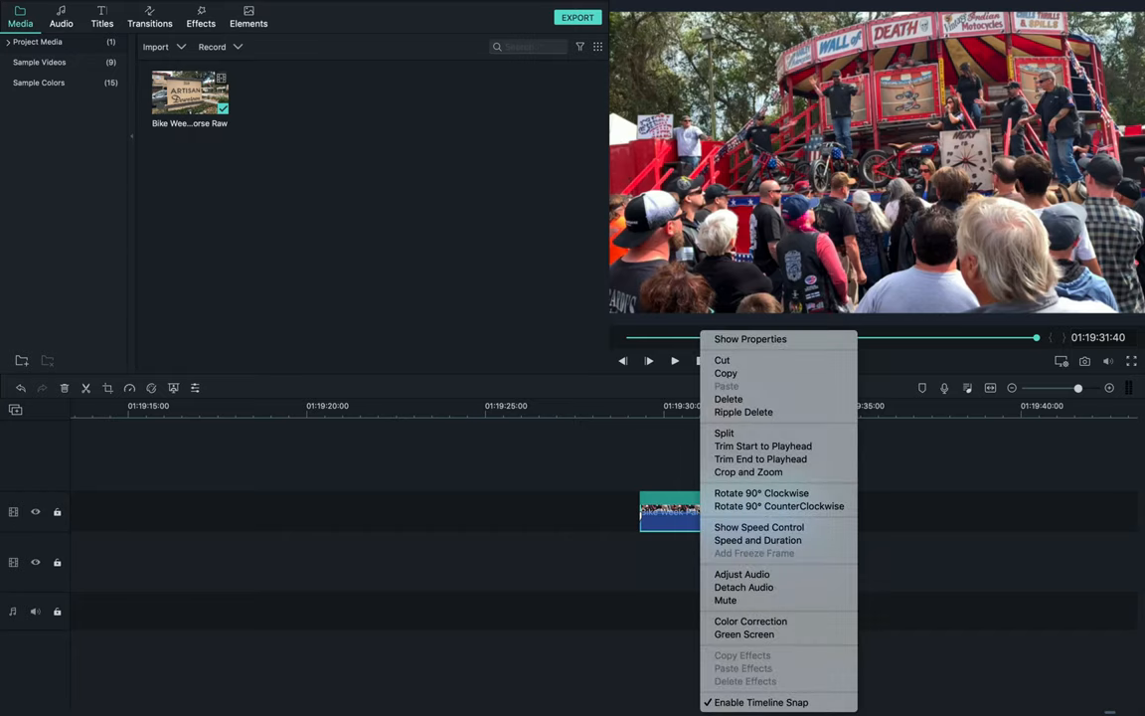
{"action": "left_click", "coordinate": [743, 473]}
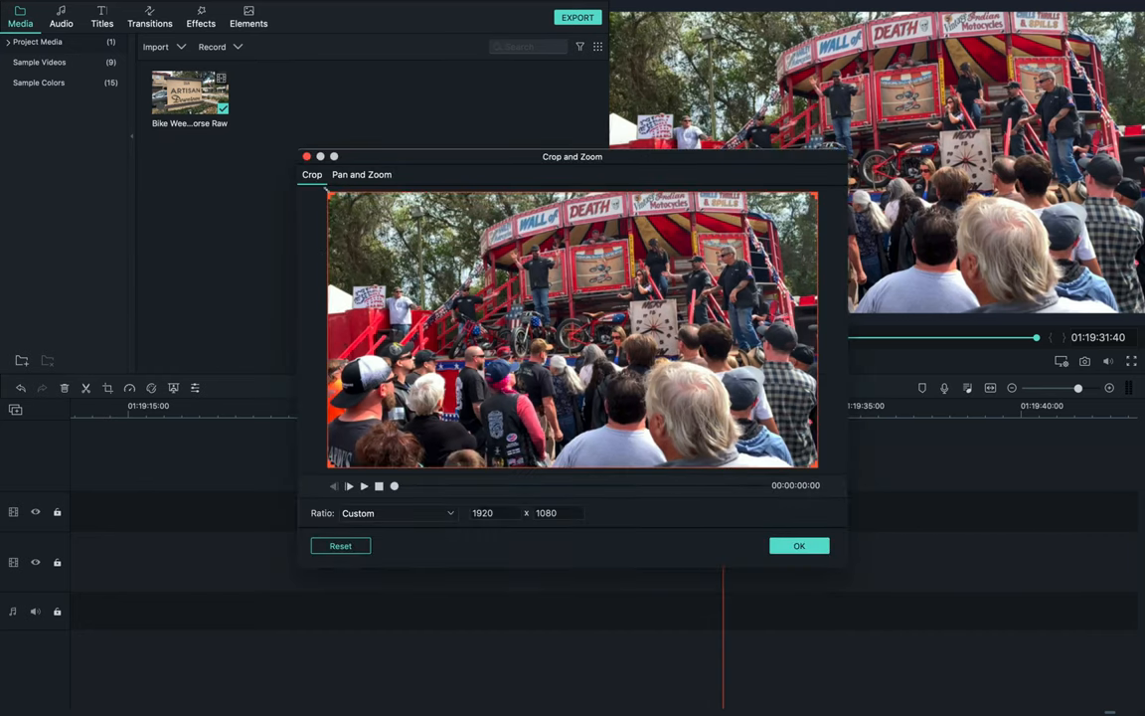
Crop the freeze frame to a 16:9 ratio and show the title templates.
{"action": "left_click", "coordinate": [395, 513]}
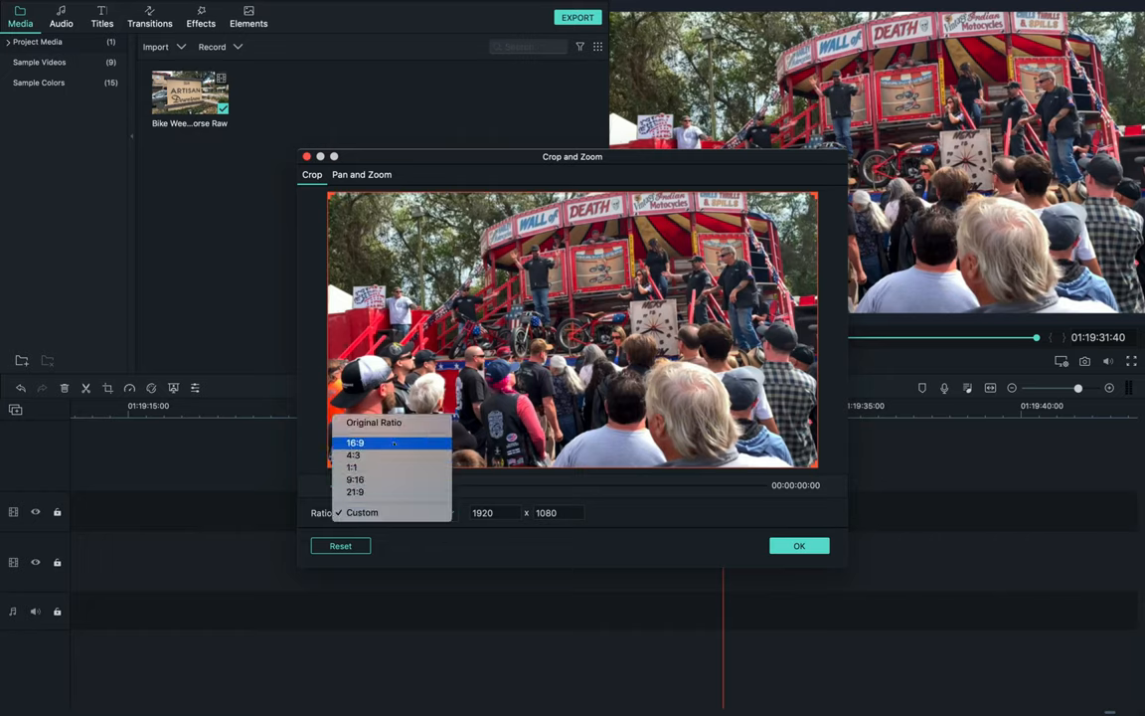
{"action": "left_click", "coordinate": [358, 444]}
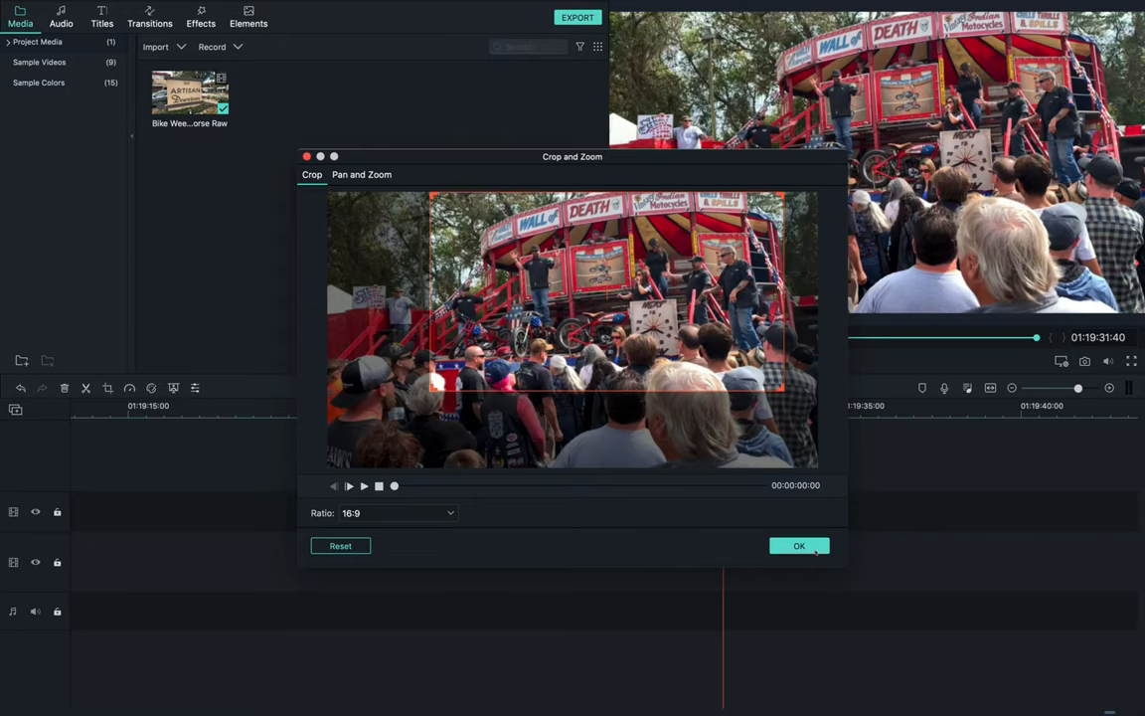
{"action": "left_click", "coordinate": [798, 545]}
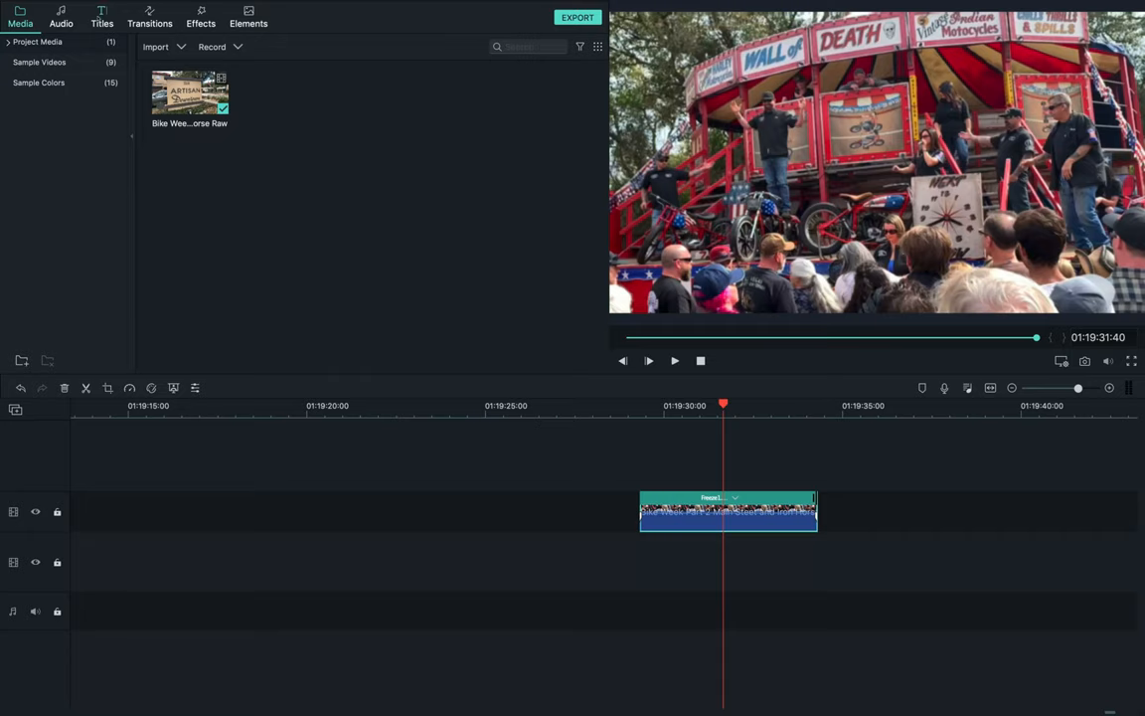
{"action": "left_click", "coordinate": [102, 17]}
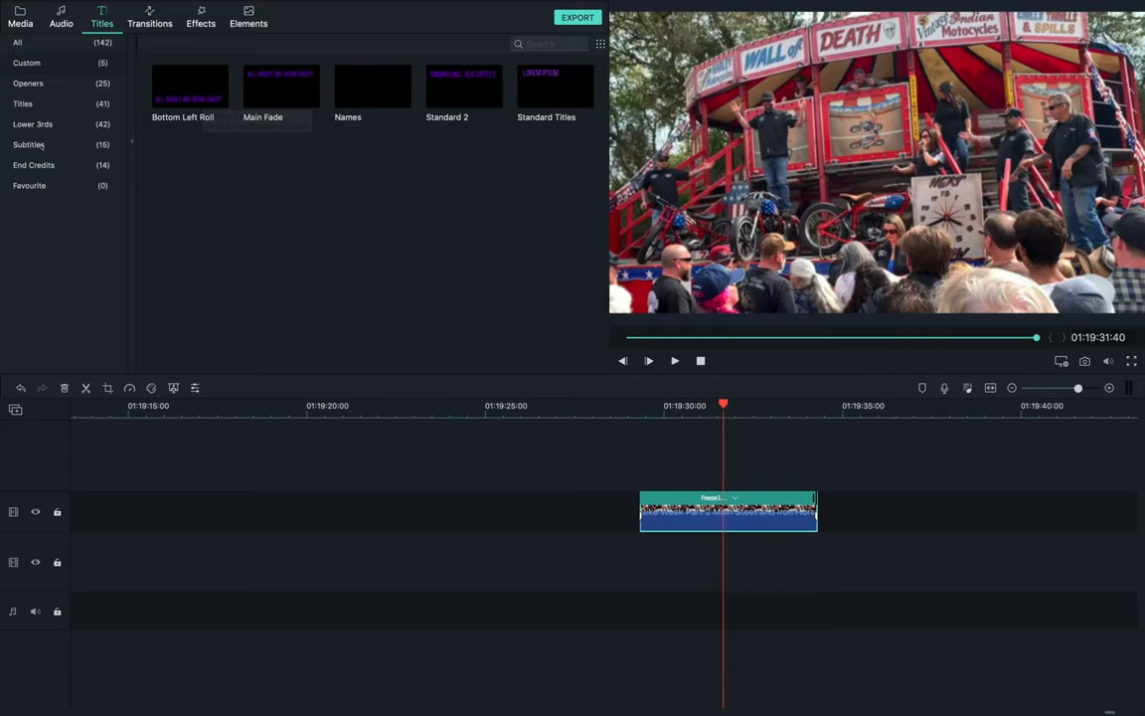
Filter the titles library to the Lower 3rds presets.
{"action": "left_click", "coordinate": [31, 123]}
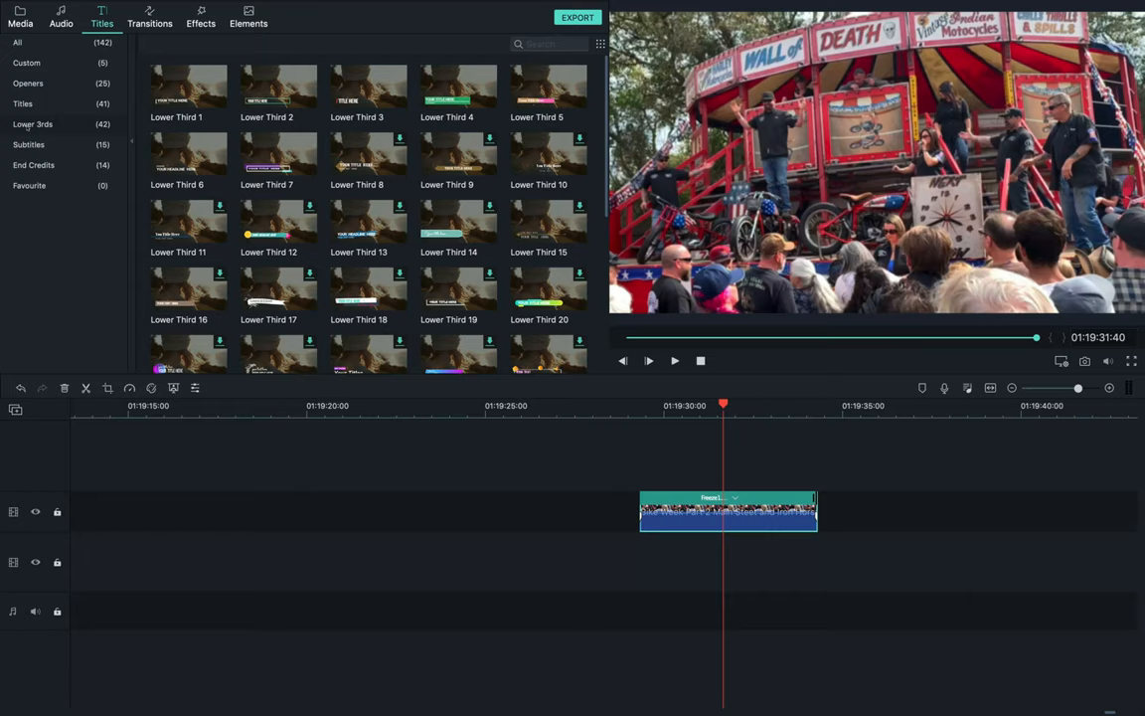
{"action": "mouse_move", "coordinate": [368, 294]}
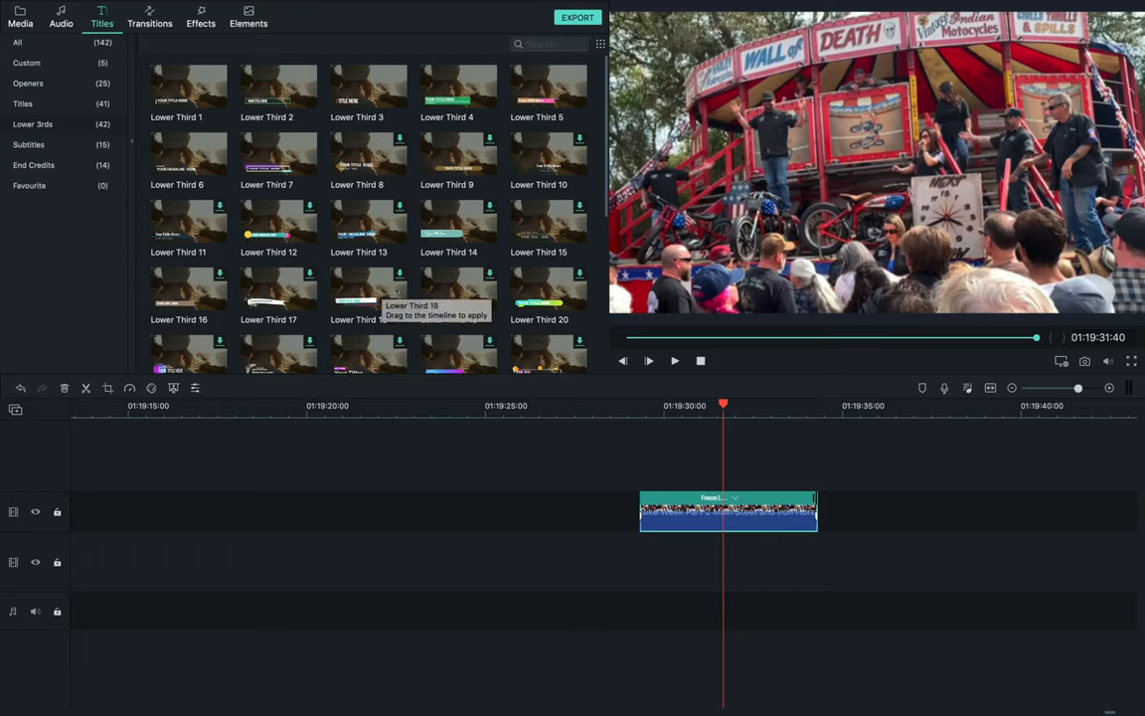
{"action": "mouse_move", "coordinate": [189, 154]}
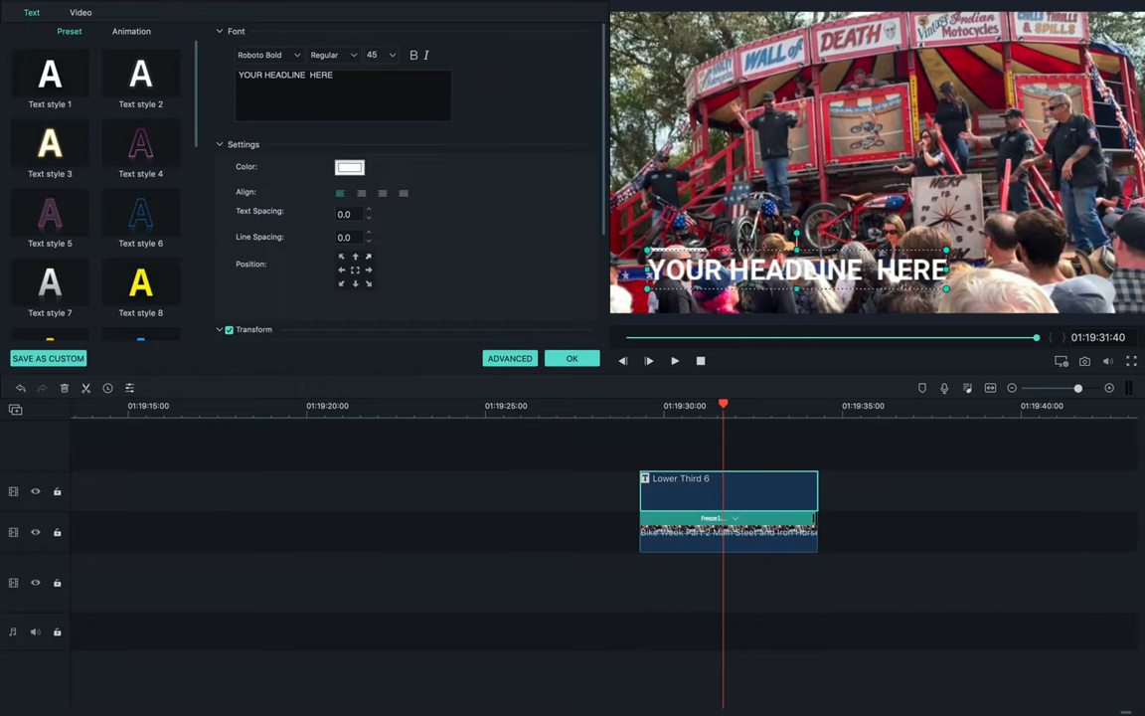
Move the Lower Third 6 headline up in the frame and recolour it purple.
{"action": "left_click_drag", "start_coordinate": [796, 268], "coordinate": [894, 163]}
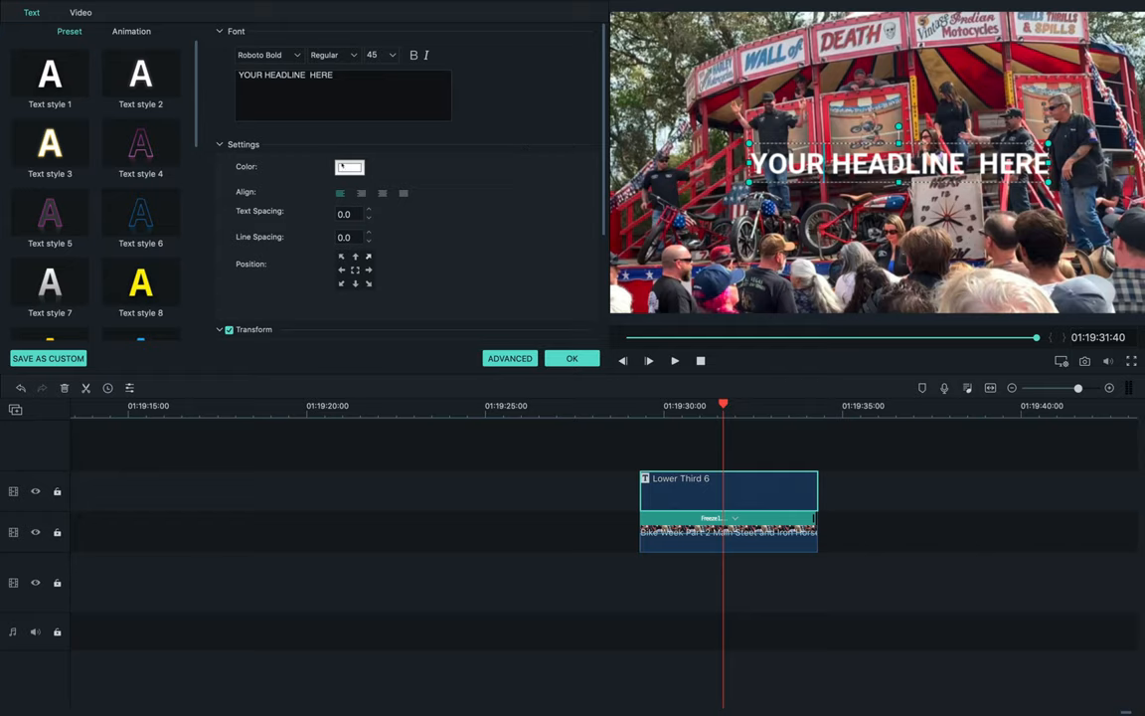
{"action": "left_click", "coordinate": [49, 212]}
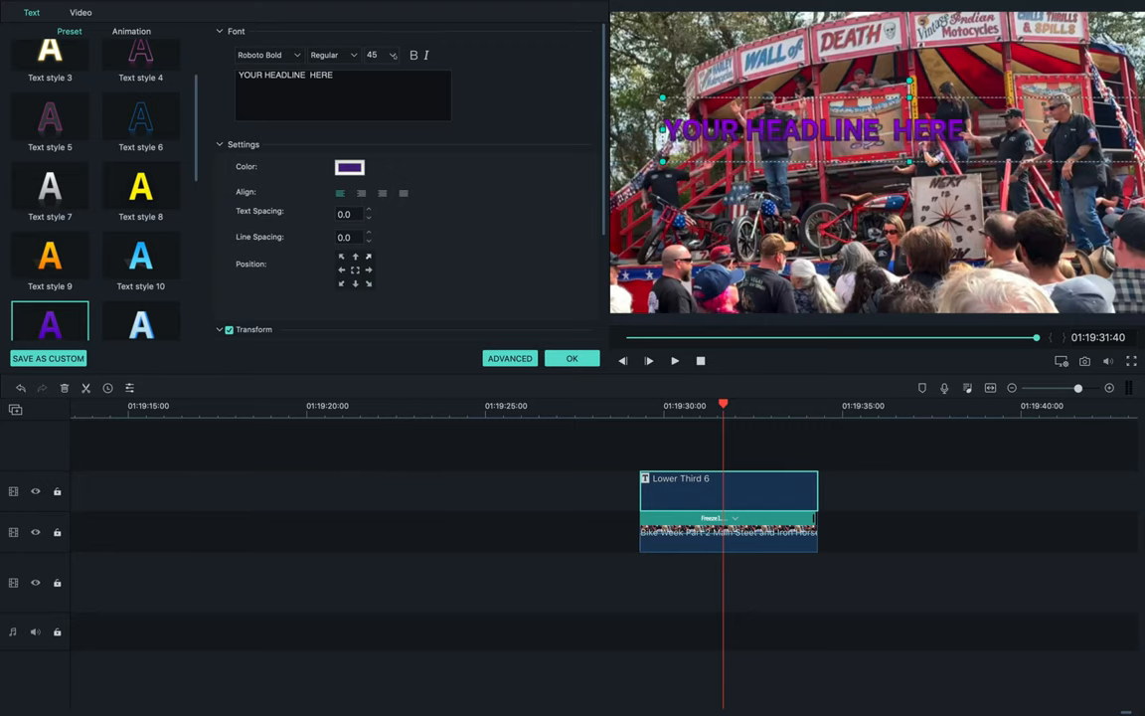
{"action": "left_click", "coordinate": [390, 54]}
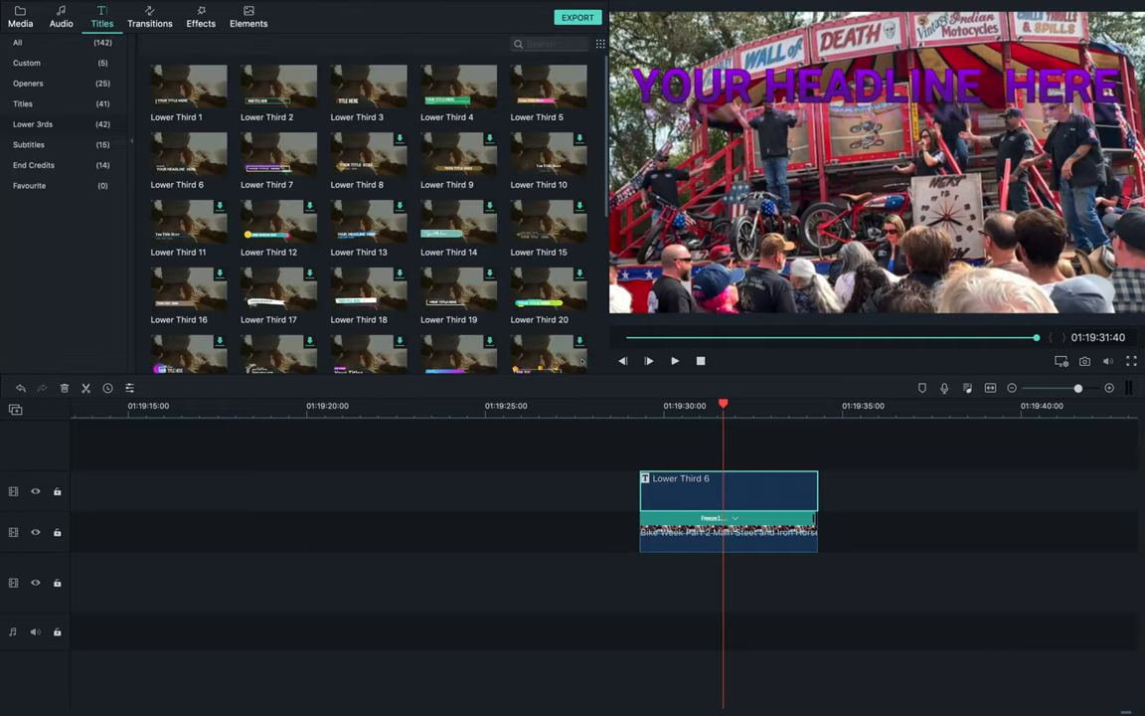
Open the headline title's Advanced Edit settings and close them again.
{"action": "right_click", "coordinate": [698, 492]}
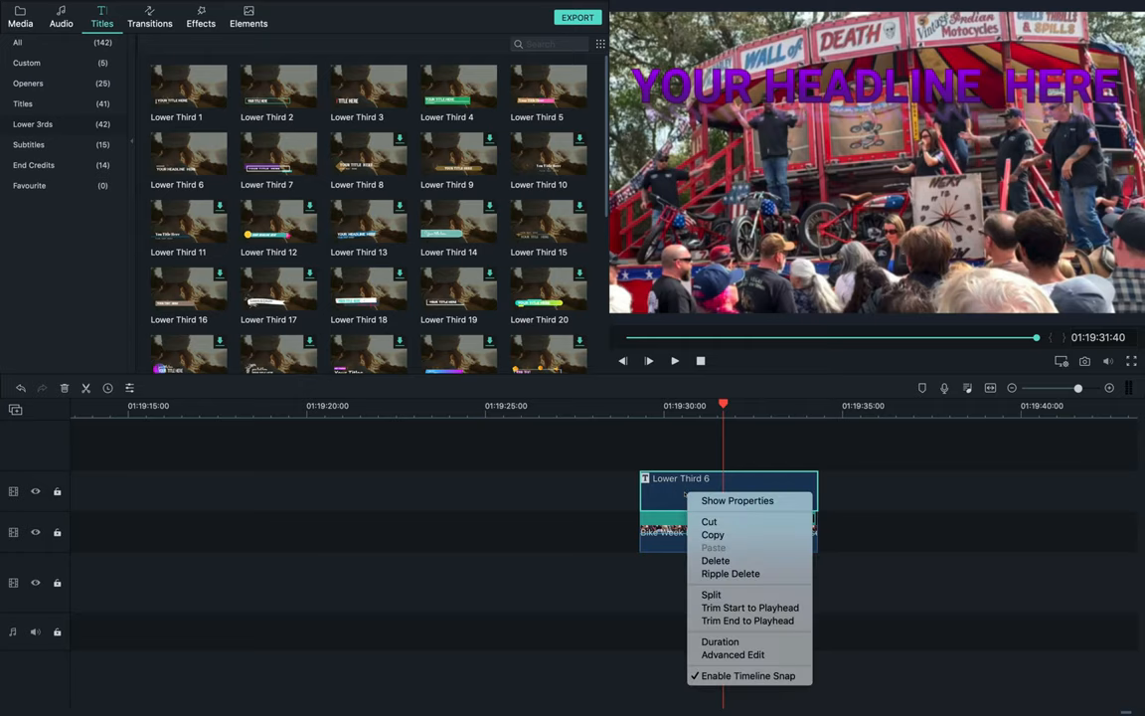
{"action": "left_click", "coordinate": [738, 500]}
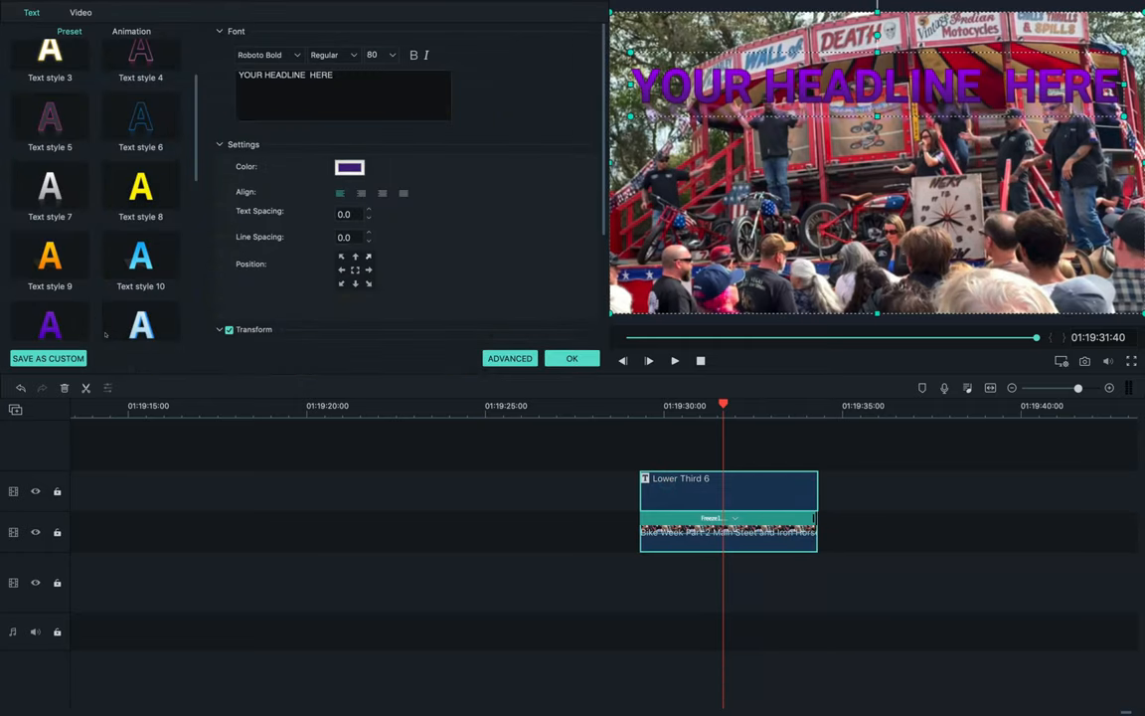
{"action": "left_click", "coordinate": [48, 358]}
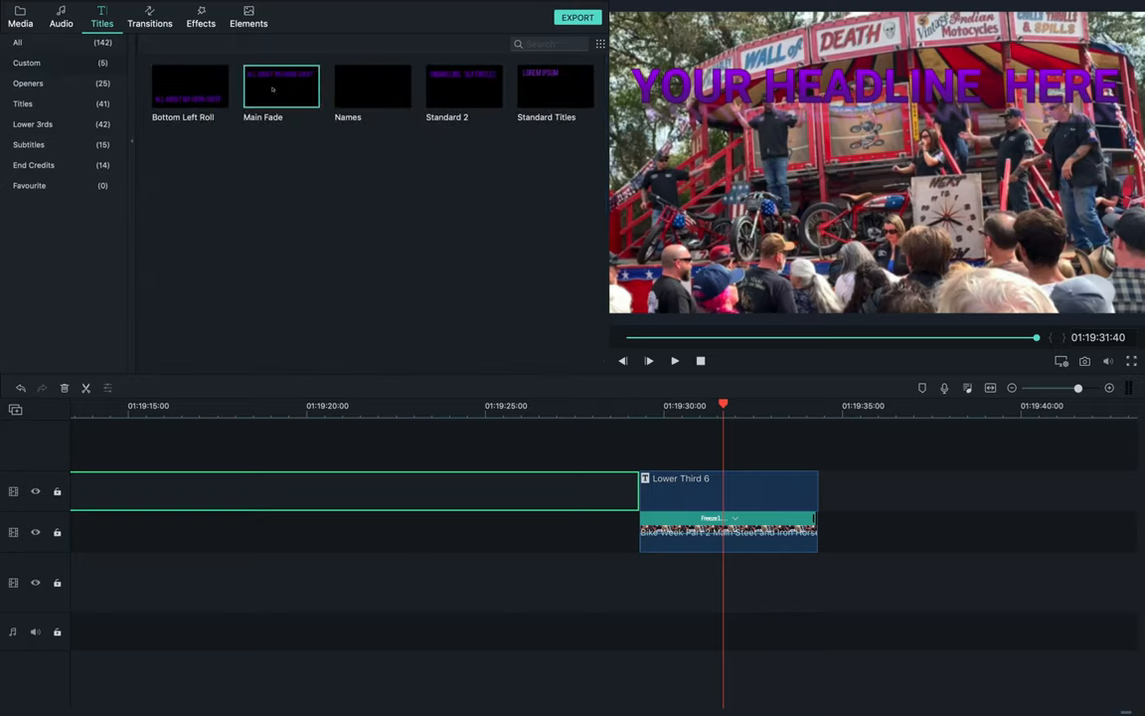
Add the Main Fade title on a track above the headline and open it for editing.
{"action": "left_click_drag", "start_coordinate": [281, 87], "coordinate": [765, 455]}
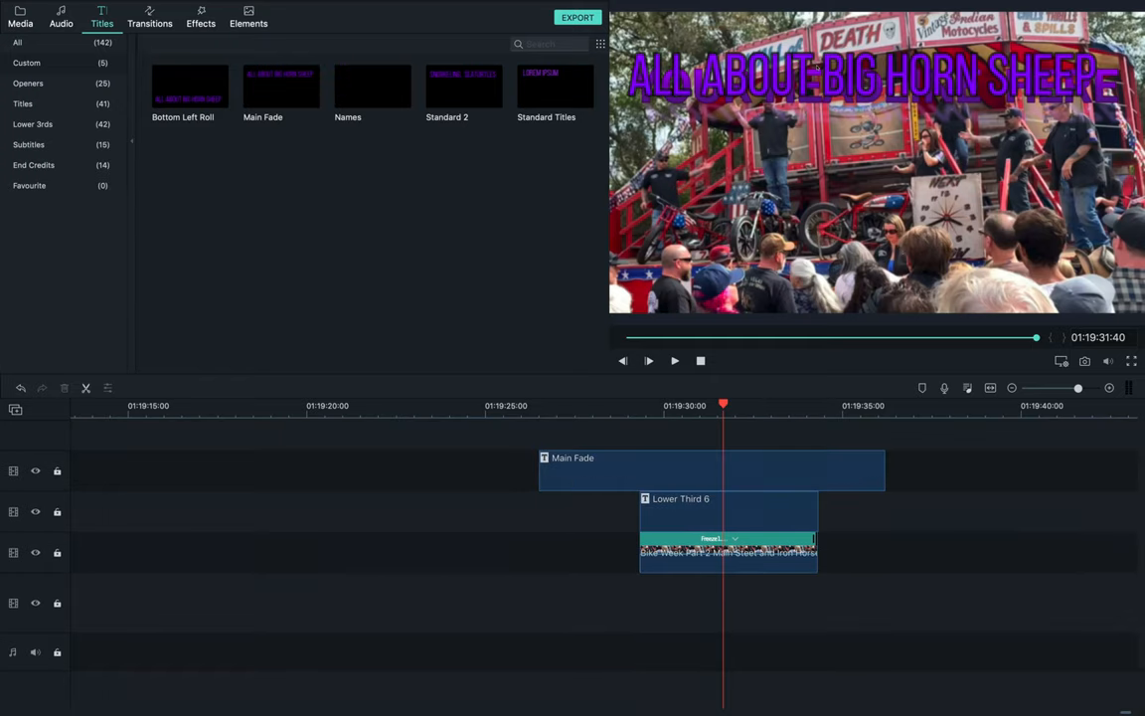
{"action": "double_click", "coordinate": [712, 470]}
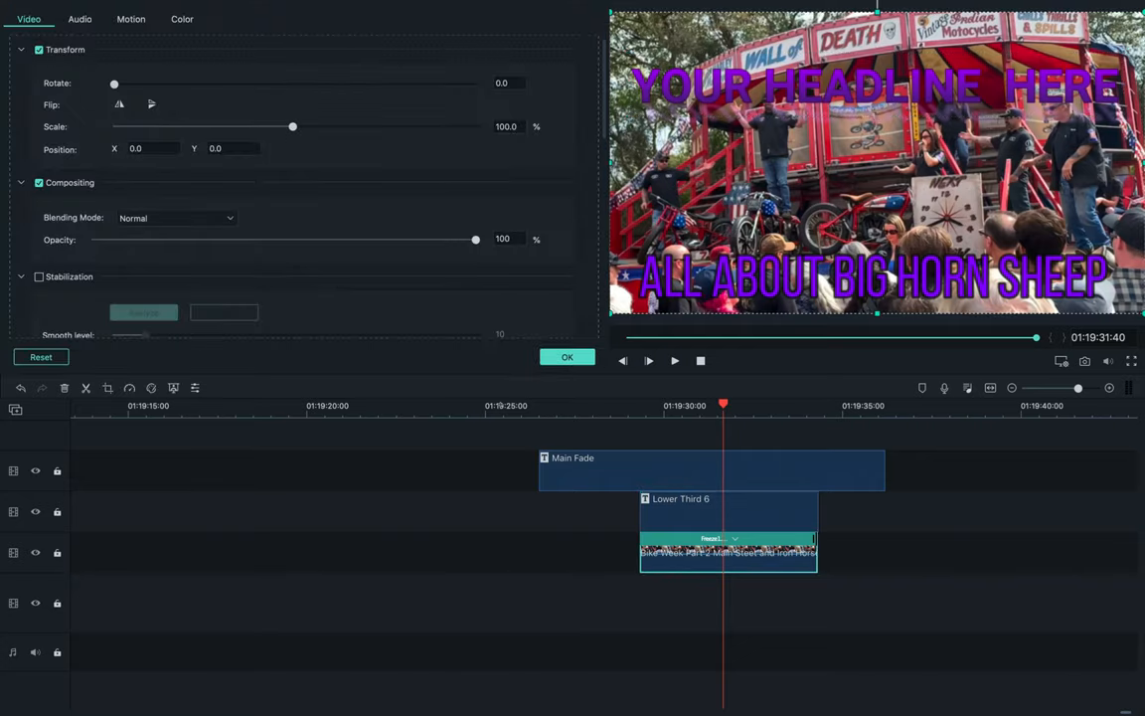
{"action": "mouse_move", "coordinate": [549, 389]}
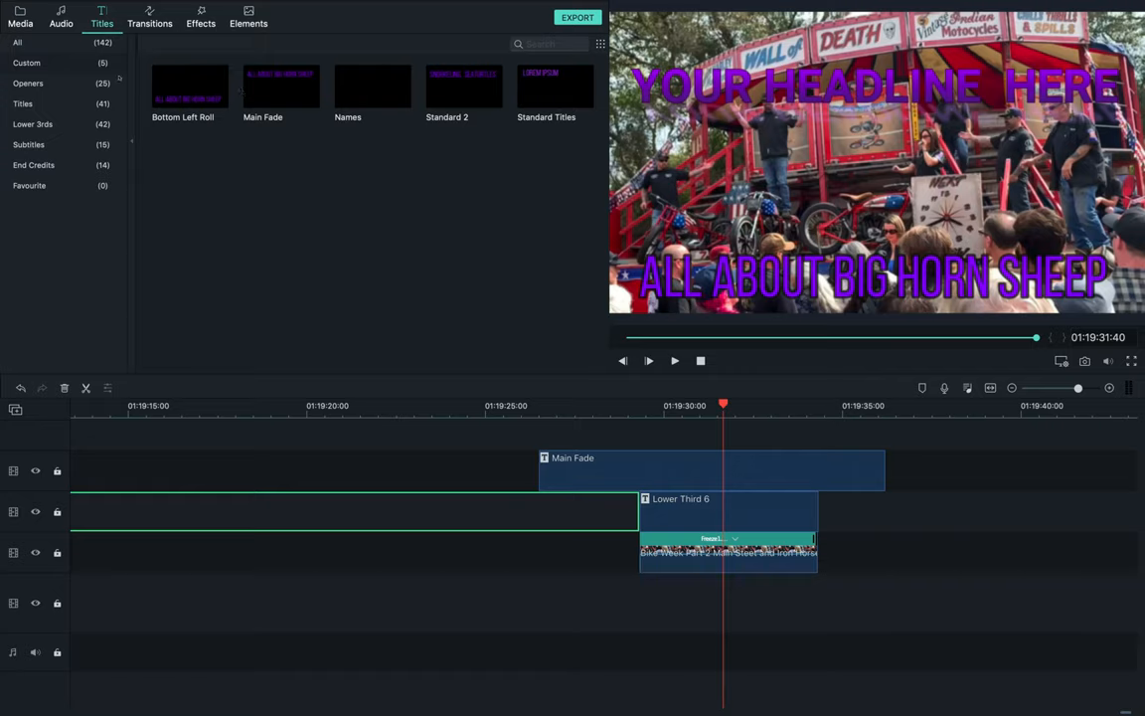
Import the PausePaw icon PNG from the Seagate backup drive into project media.
{"action": "left_click", "coordinate": [16, 17]}
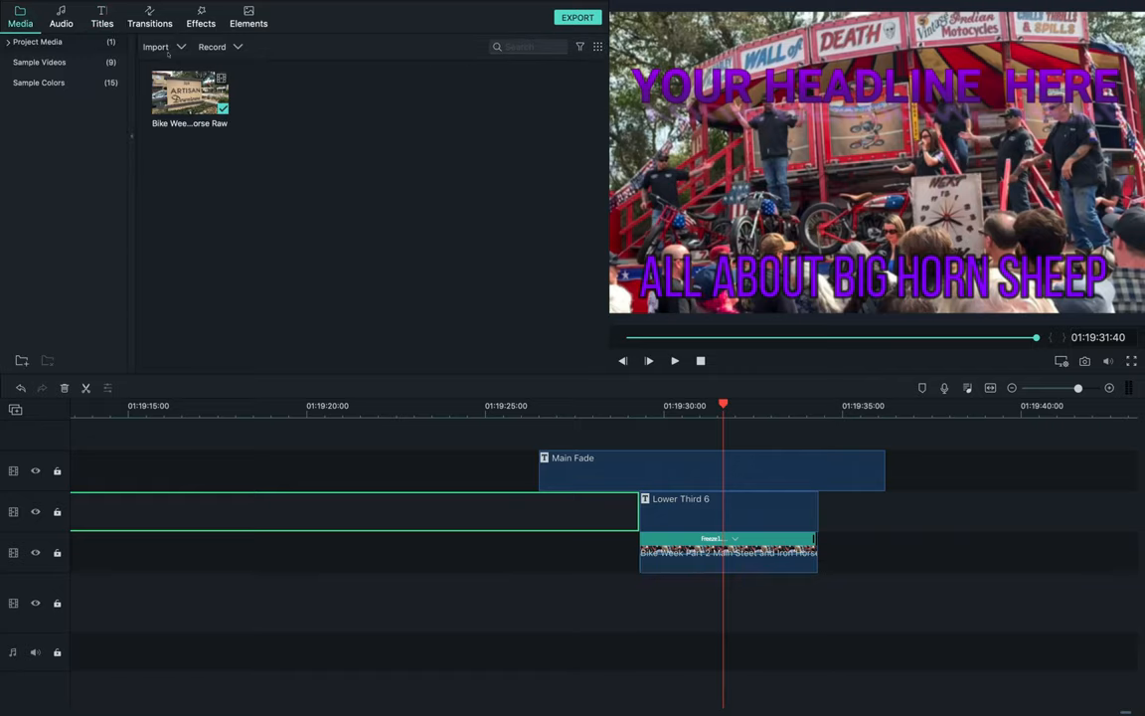
{"action": "left_click", "coordinate": [158, 47]}
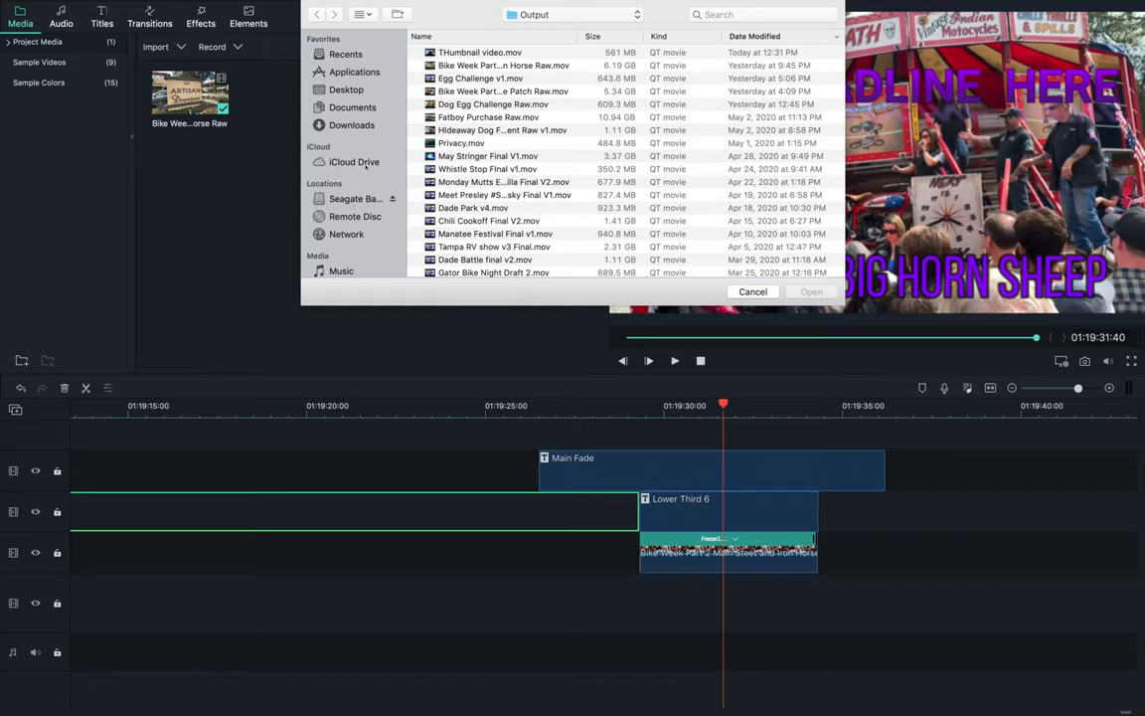
{"action": "left_click", "coordinate": [354, 198]}
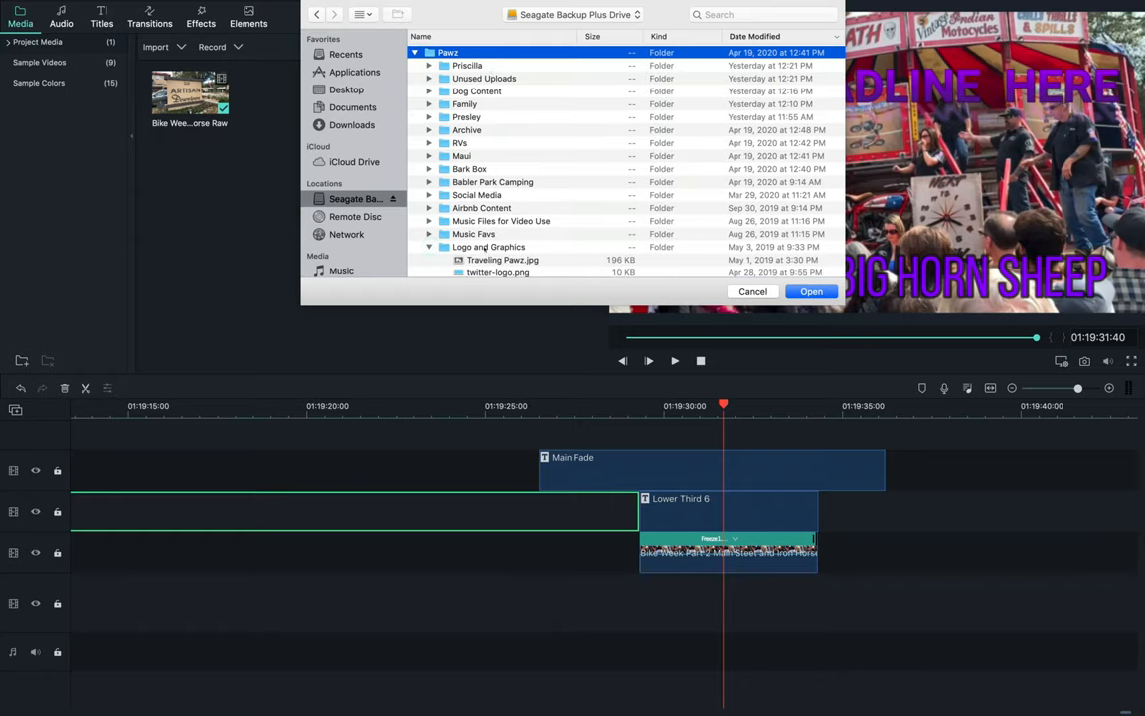
{"action": "scroll", "scroll_direction": "down", "scroll_amount": 3}
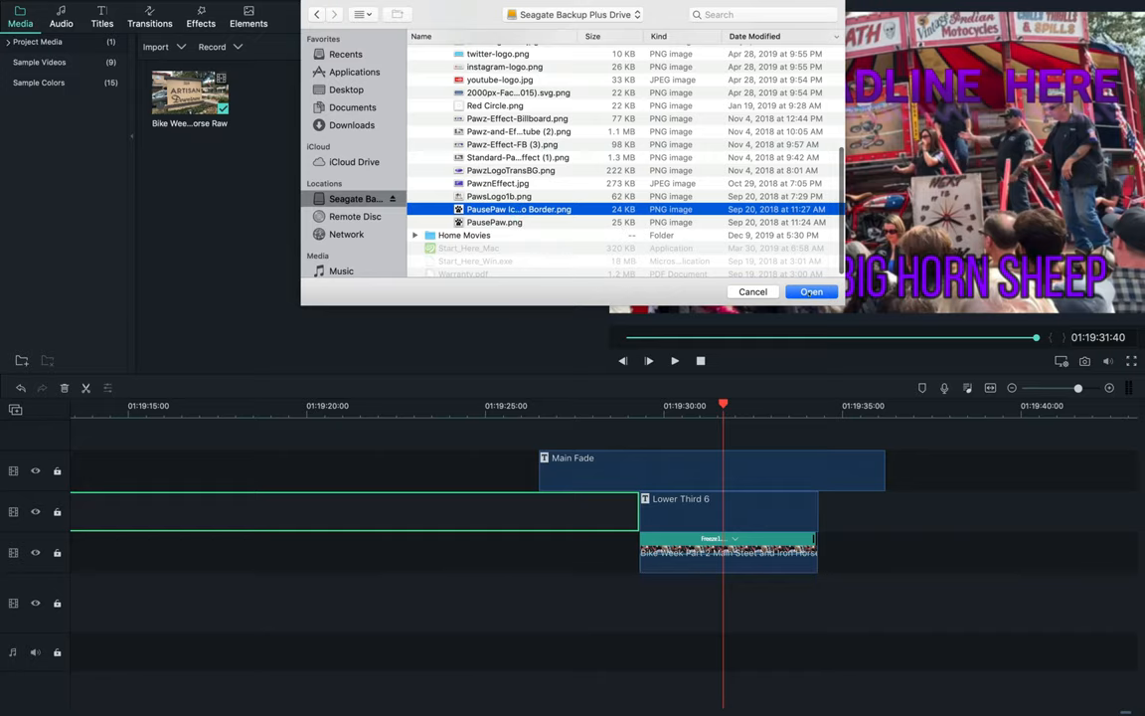
{"action": "left_click", "coordinate": [812, 291]}
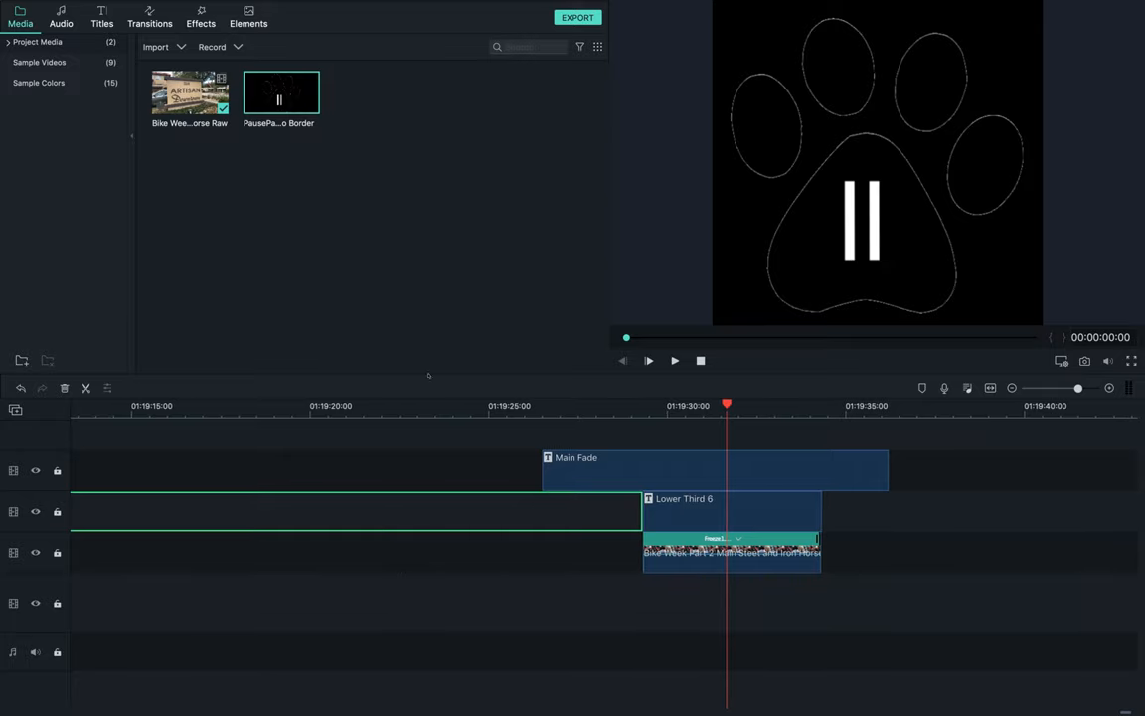
Put the PausePaw icon on the top track, shrunk and moved to the left.
{"action": "left_click", "coordinate": [795, 470]}
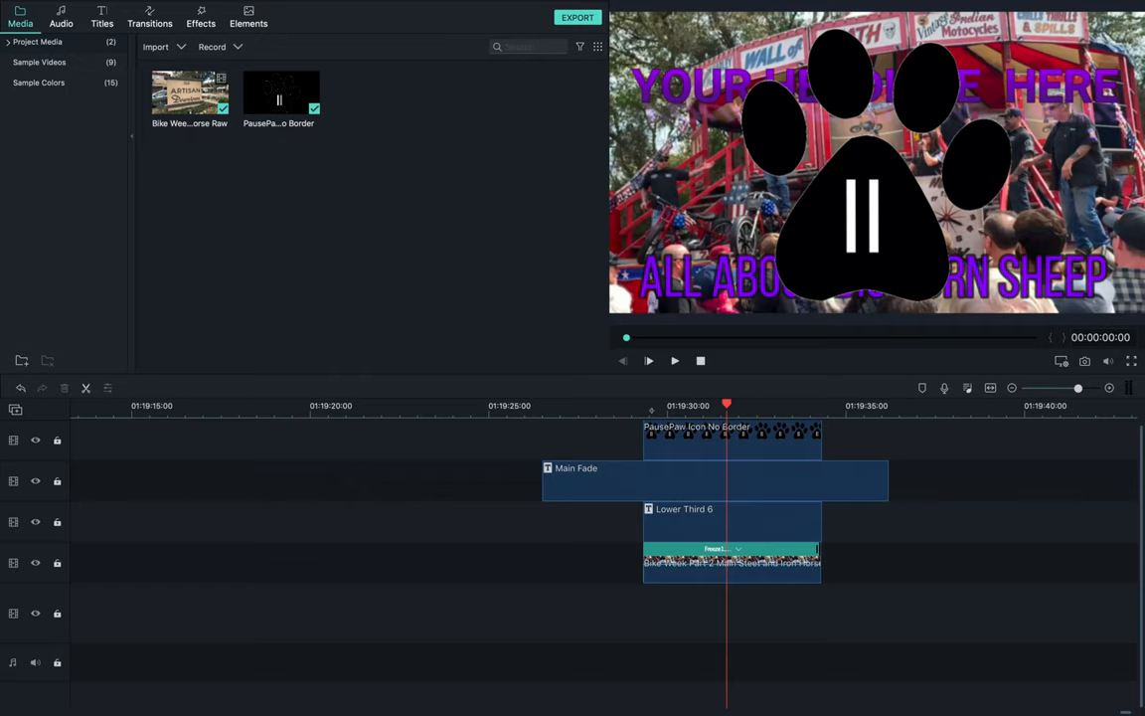
{"action": "mouse_move", "coordinate": [935, 85]}
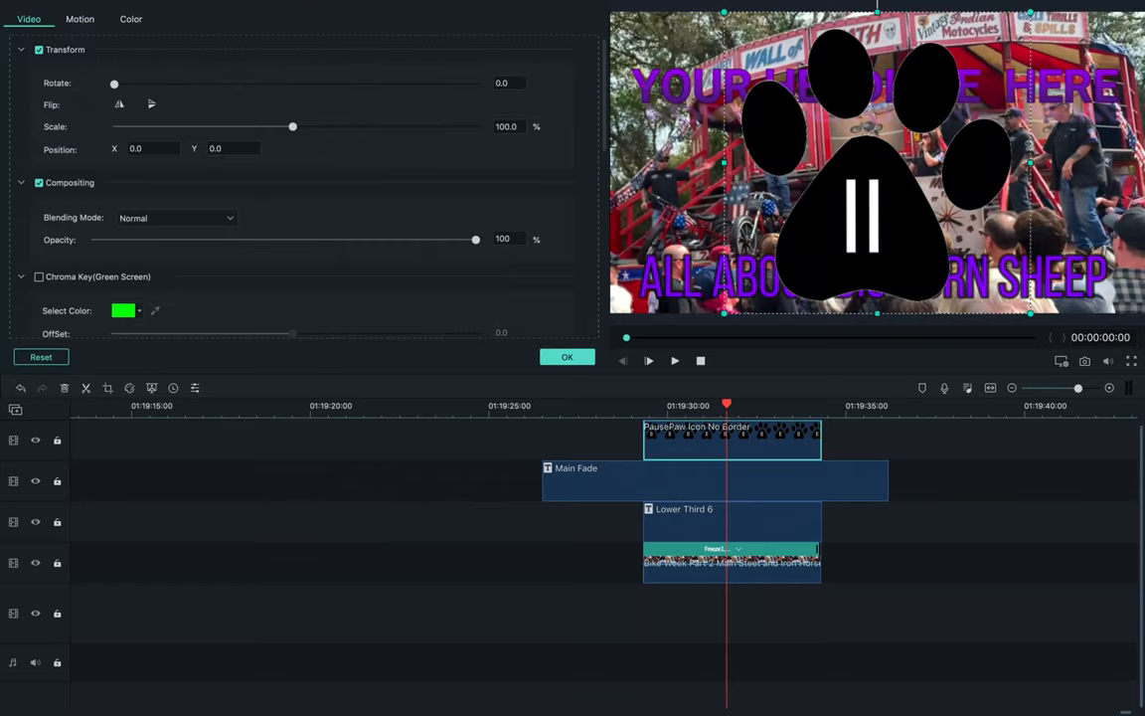
{"action": "left_click_drag", "start_coordinate": [292, 127], "coordinate": [187, 127]}
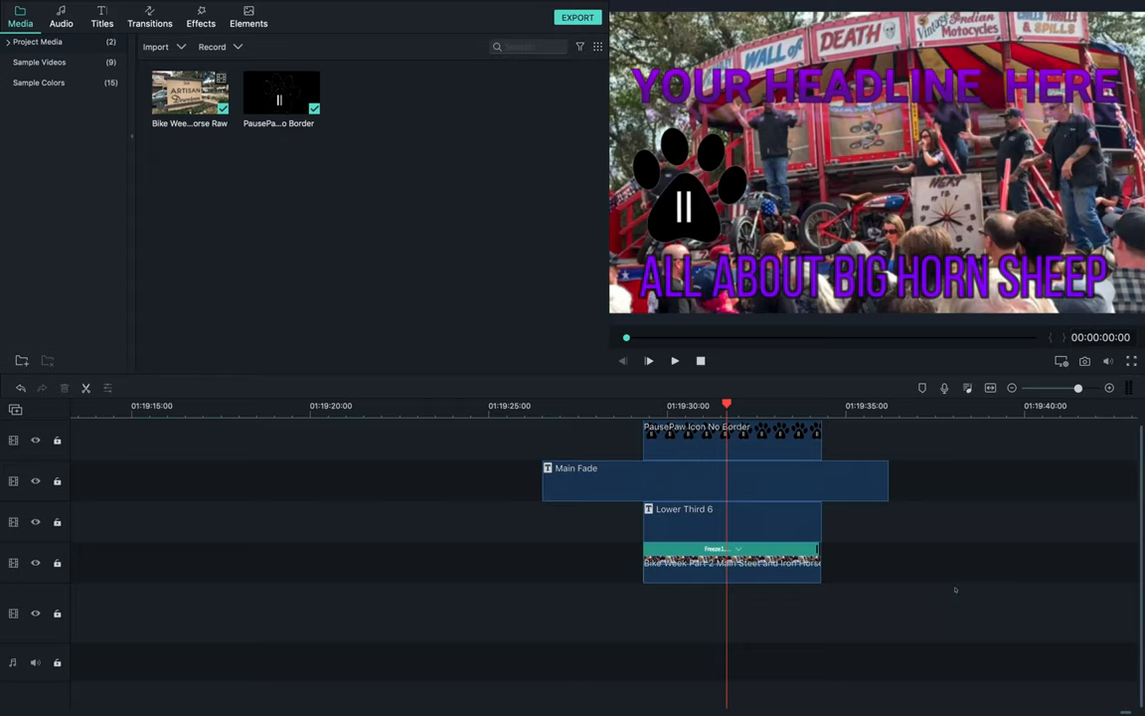
{"action": "mouse_move", "coordinate": [485, 664]}
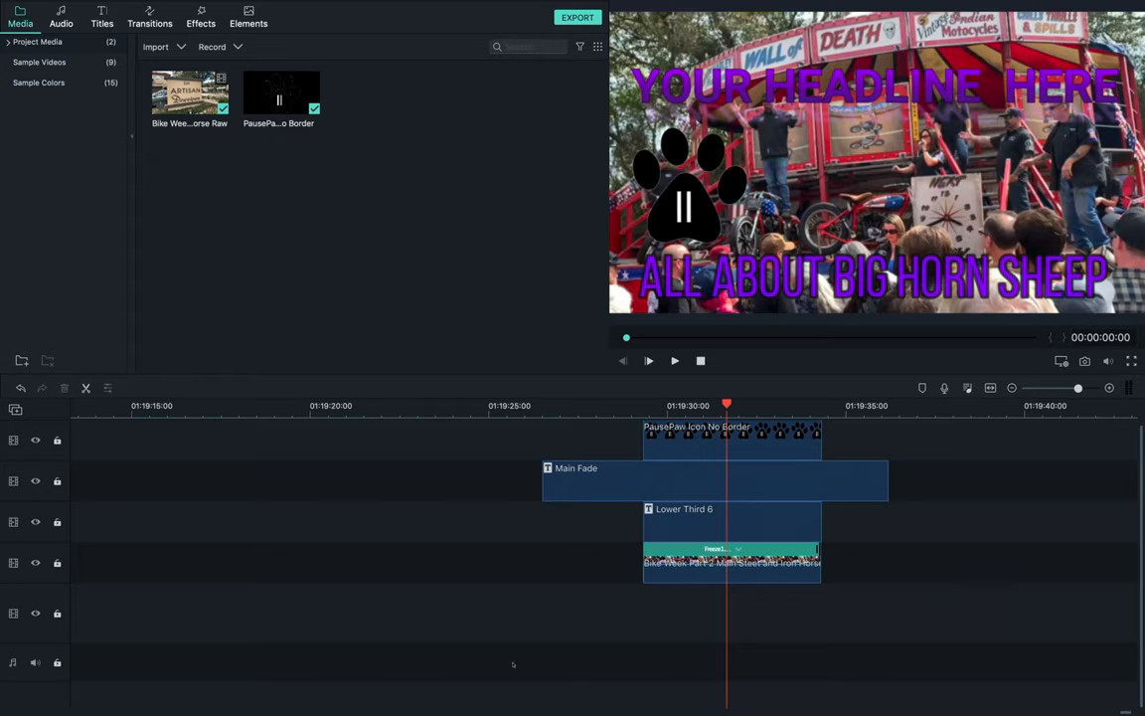
{"action": "mouse_move", "coordinate": [772, 633]}
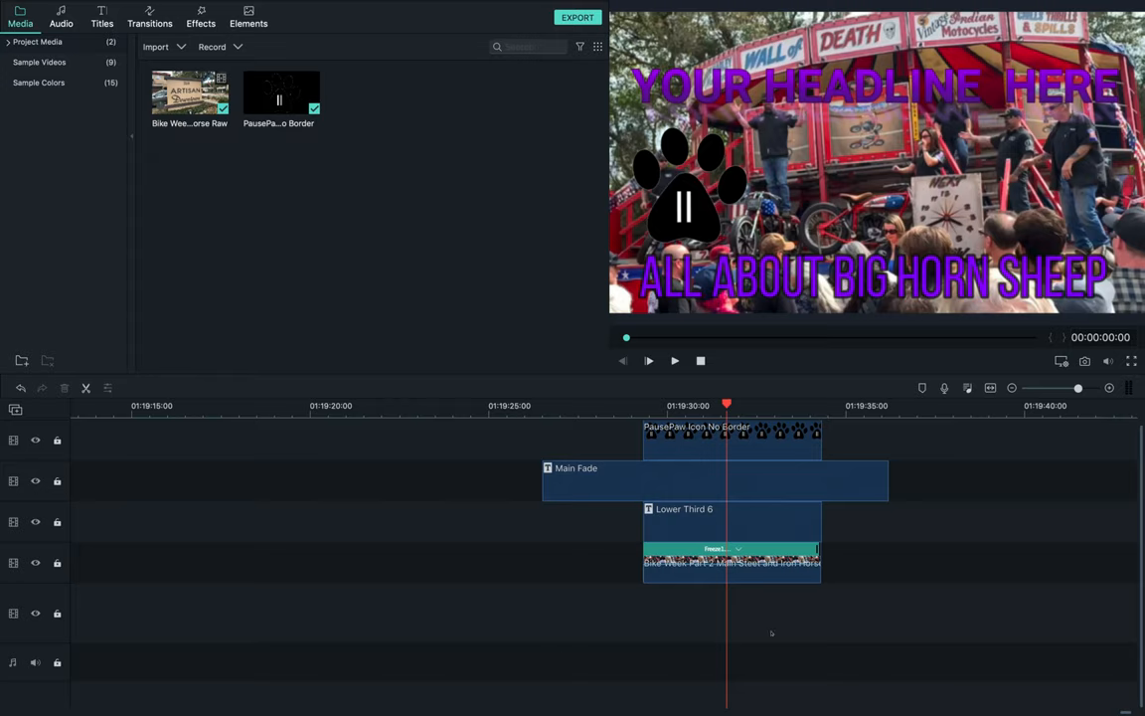
{"action": "mouse_move", "coordinate": [832, 623]}
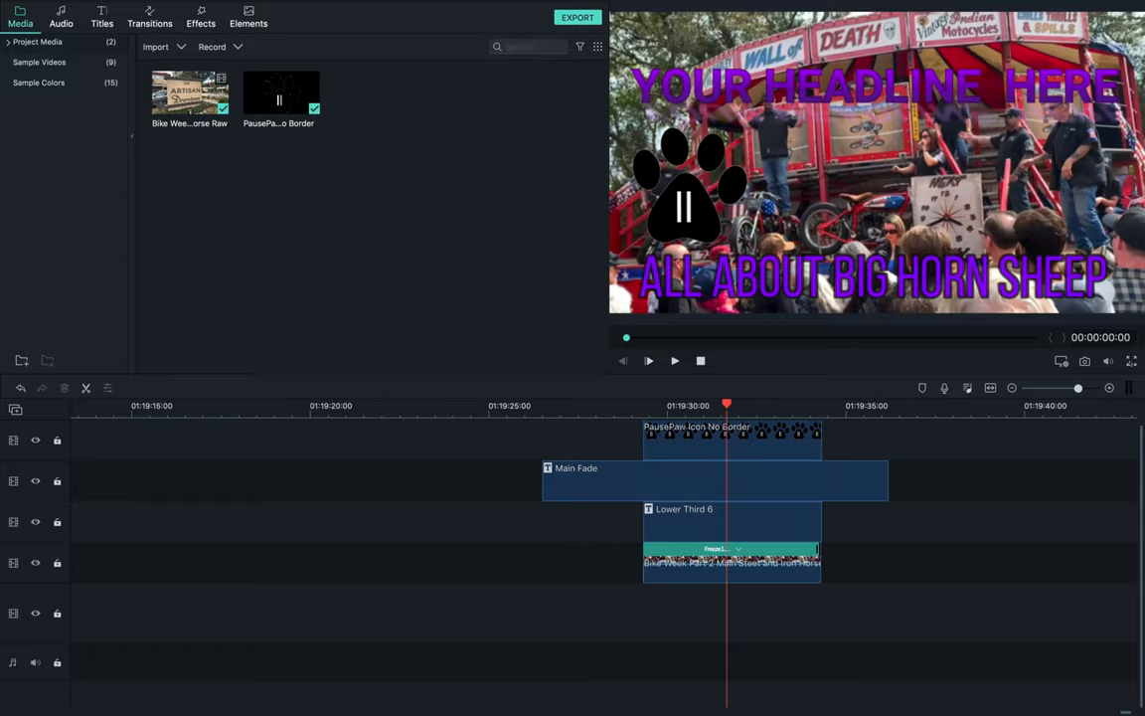
Capture the Filmora preview of the titled crowd shot with paw icon into Snagit Editor.
{"action": "left_click", "coordinate": [1133, 361]}
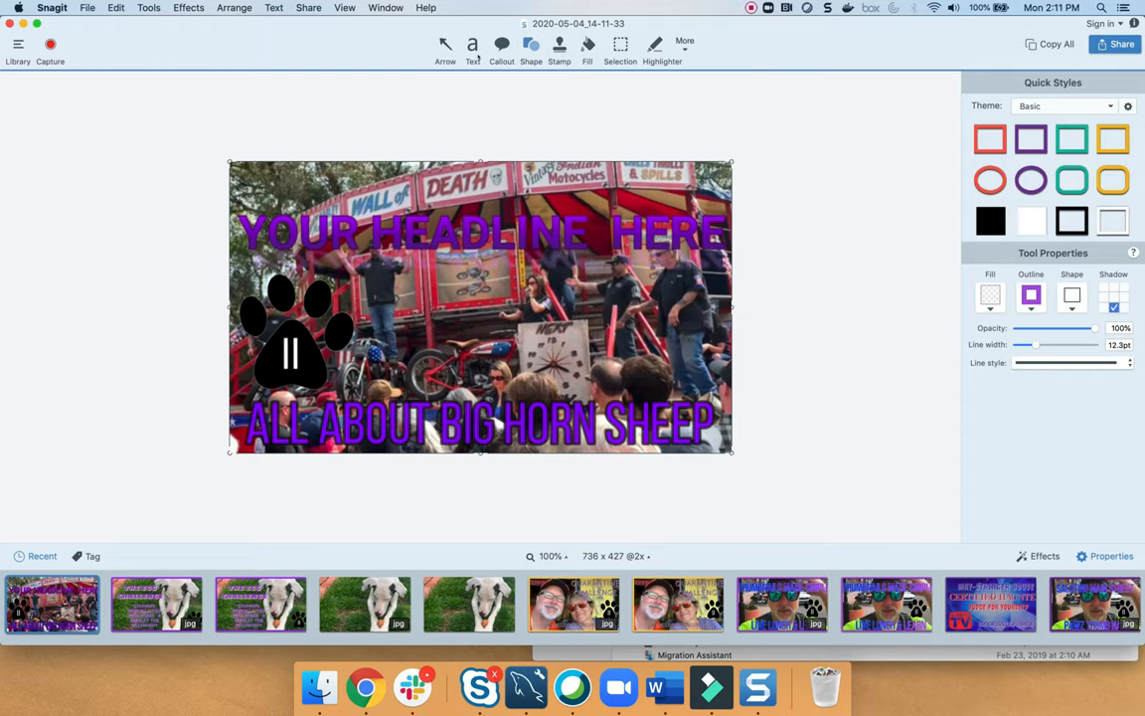
{"action": "left_click", "coordinate": [472, 46]}
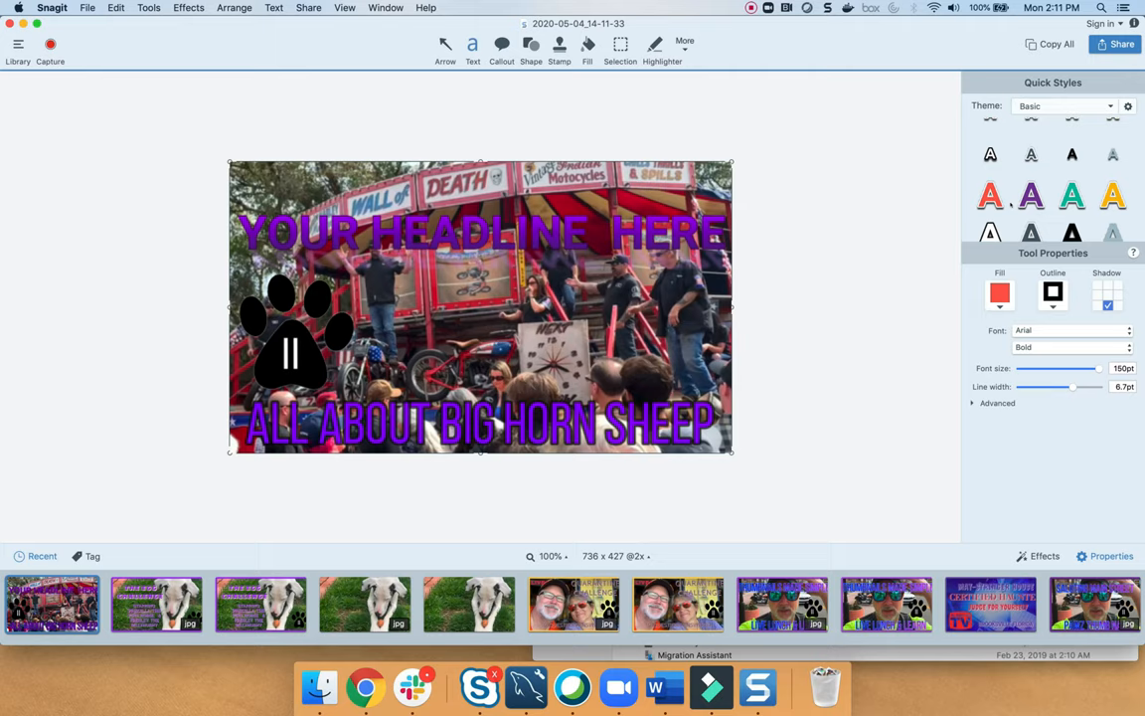
{"action": "left_click", "coordinate": [1029, 192]}
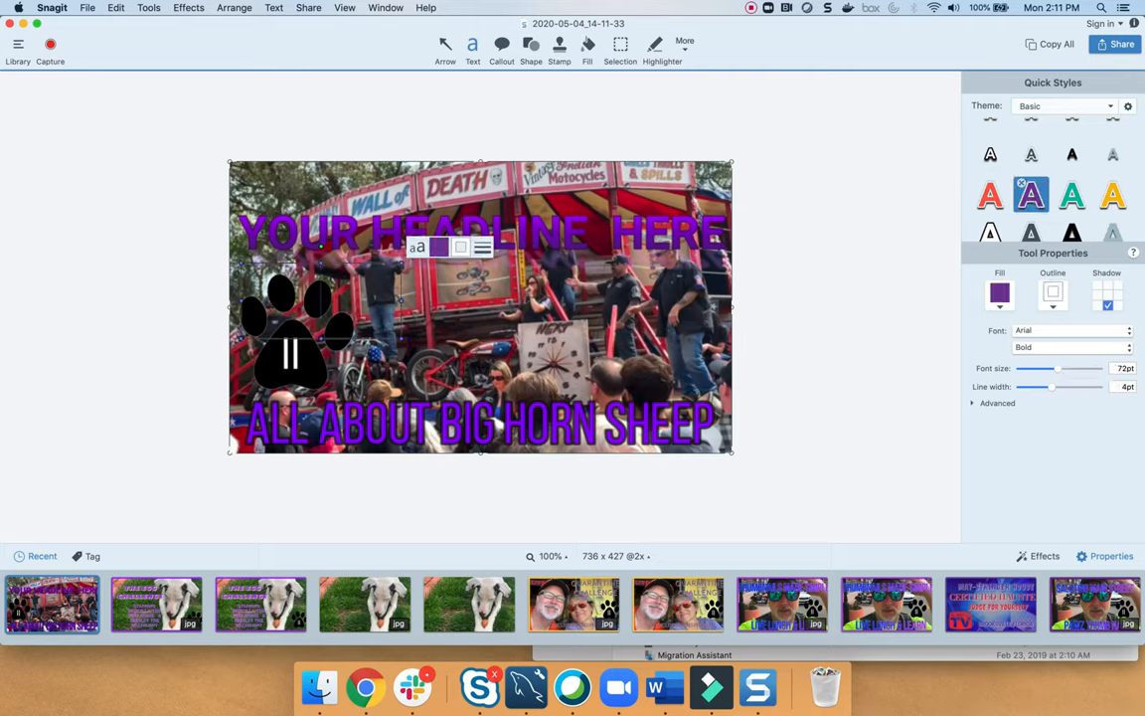
{"action": "type", "text": "NEW TEXT"}
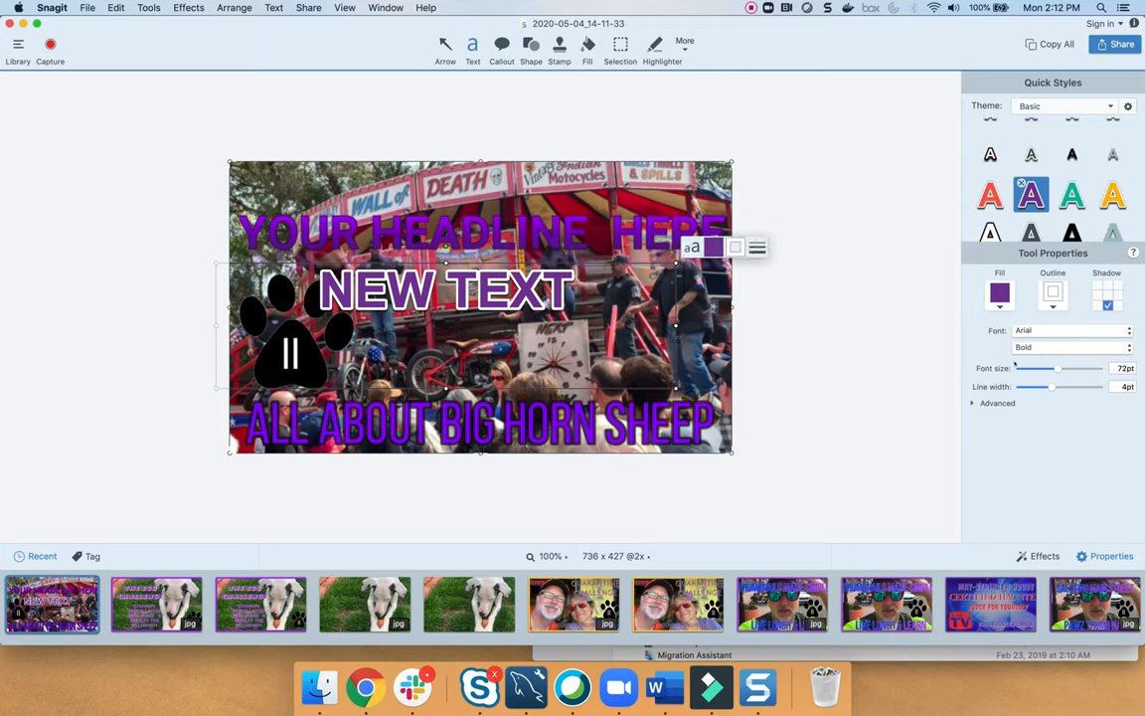
{"action": "left_click", "coordinate": [994, 403]}
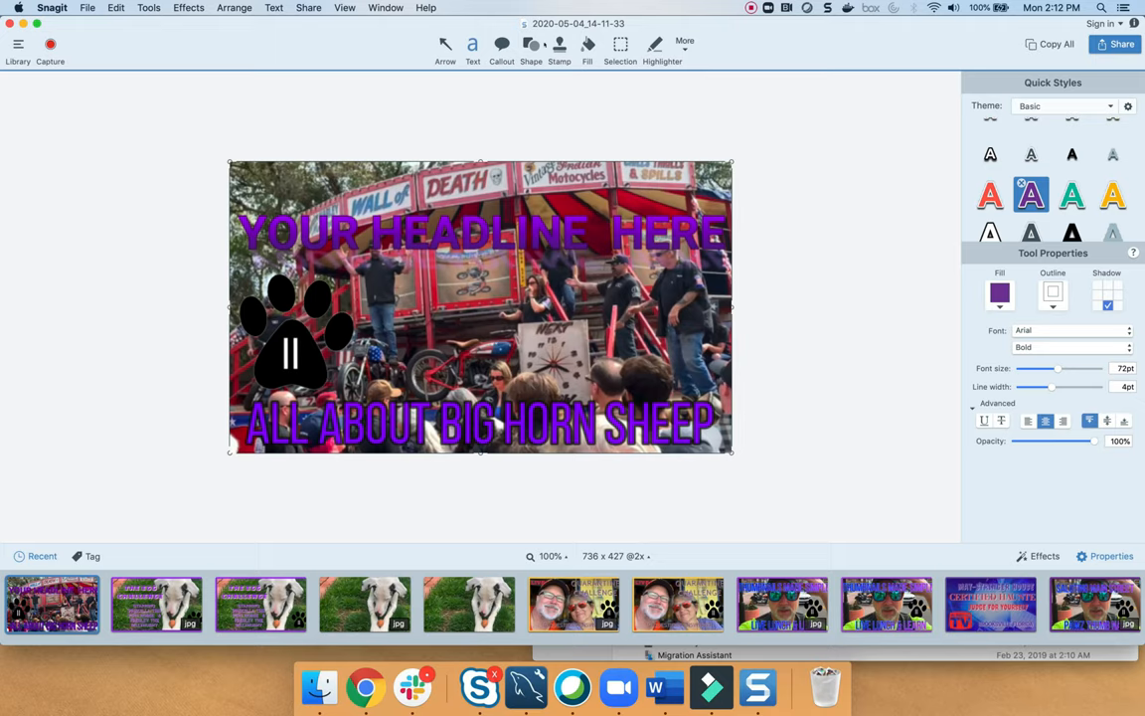
Draw a purple rectangle border around the image and raise its line width to about 16.8pt.
{"action": "left_click", "coordinate": [529, 46]}
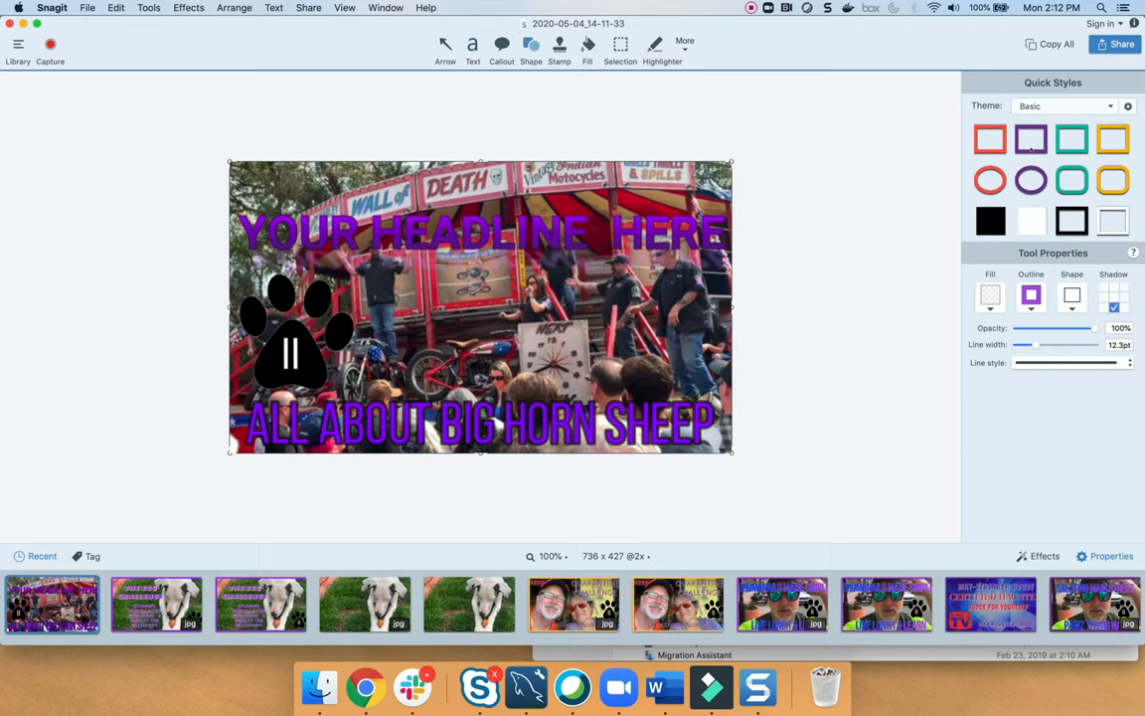
{"action": "left_click", "coordinate": [1029, 136]}
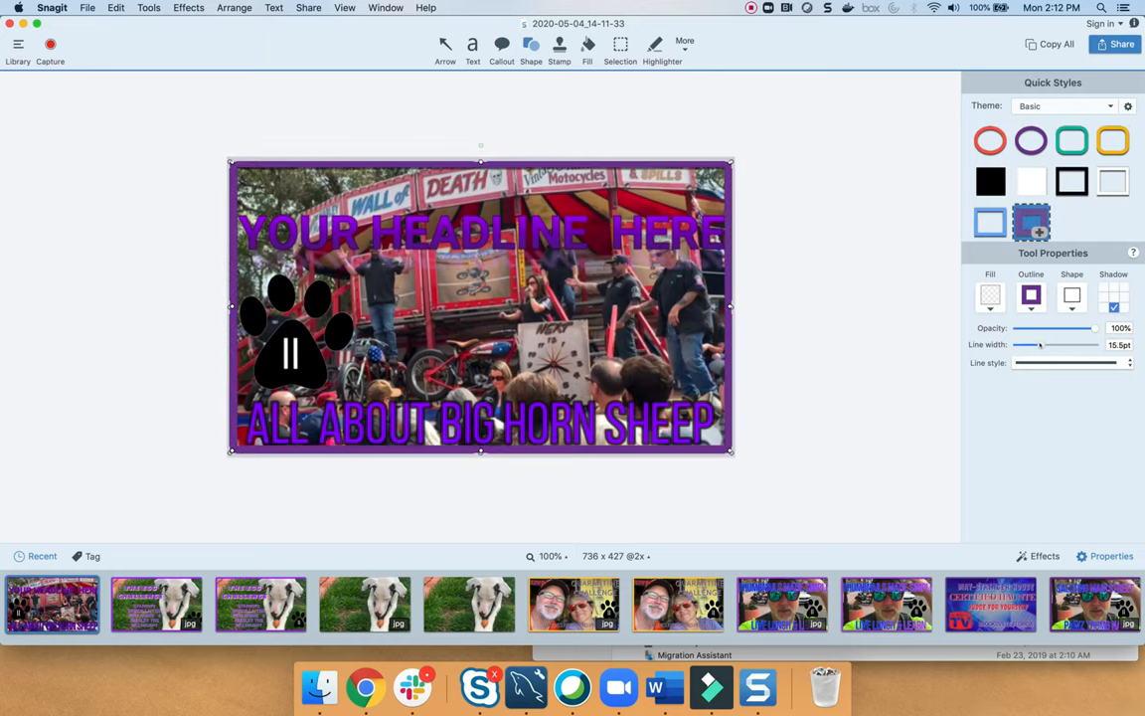
{"action": "left_click_drag", "start_coordinate": [1040, 345], "coordinate": [1044, 345]}
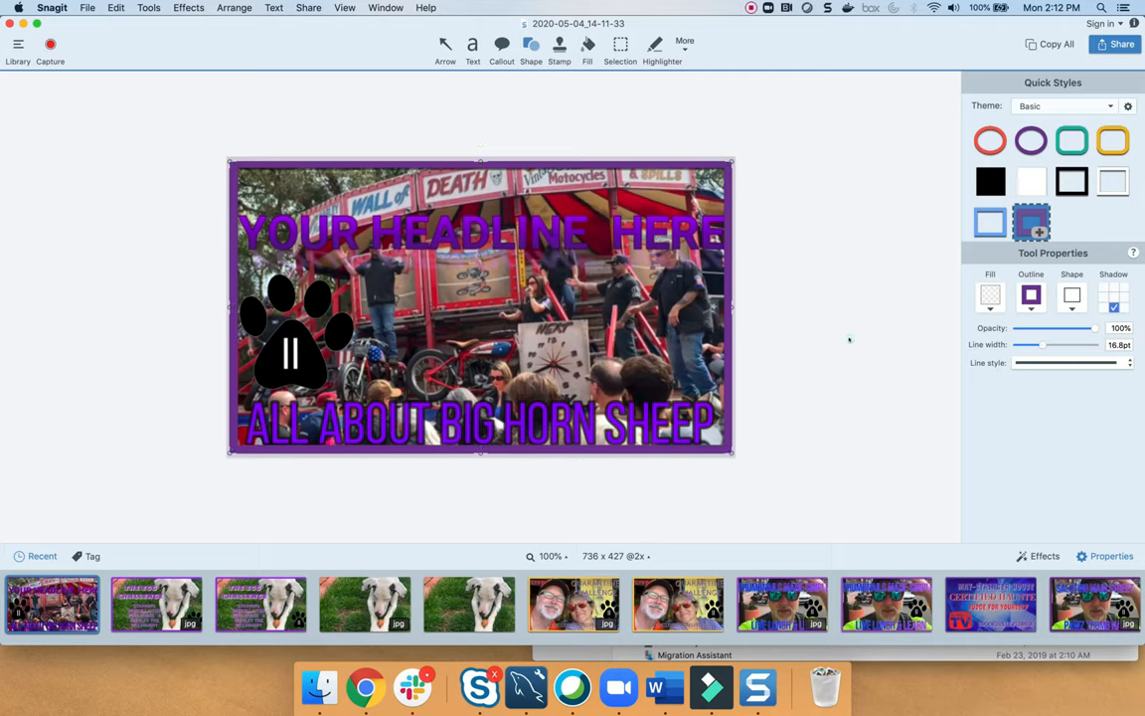
{"action": "mouse_move", "coordinate": [795, 375]}
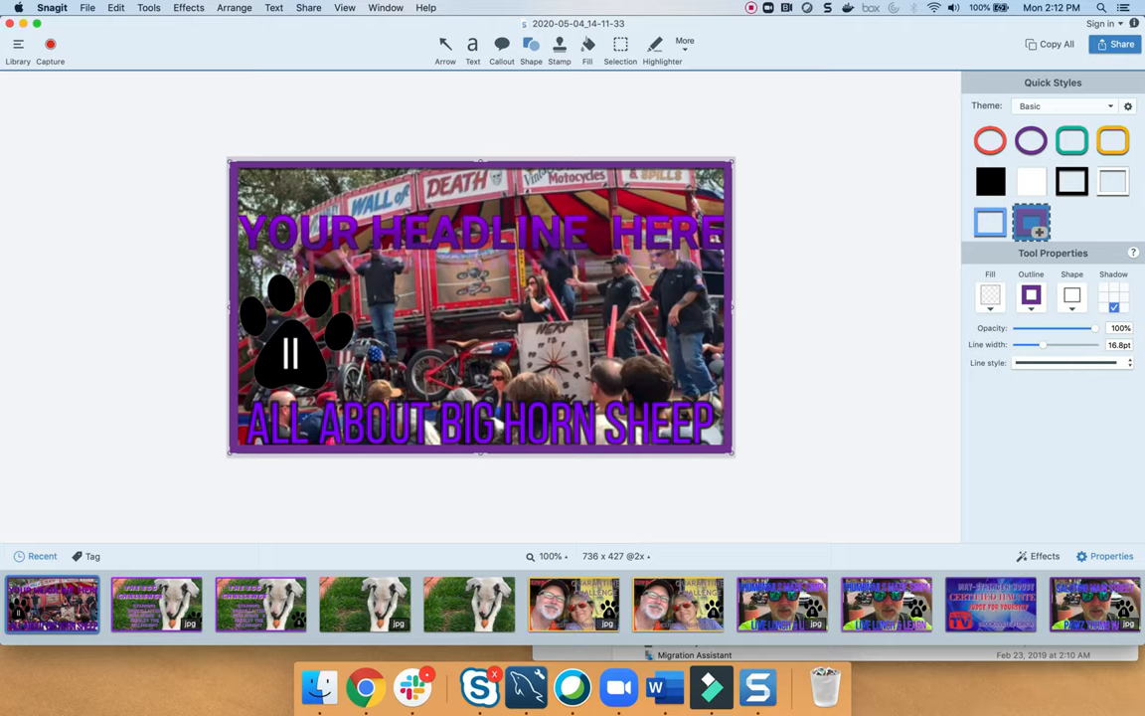
Save the thumbnail as JPEG 'TEst Th' in Documents.
{"action": "left_click", "coordinate": [88, 8]}
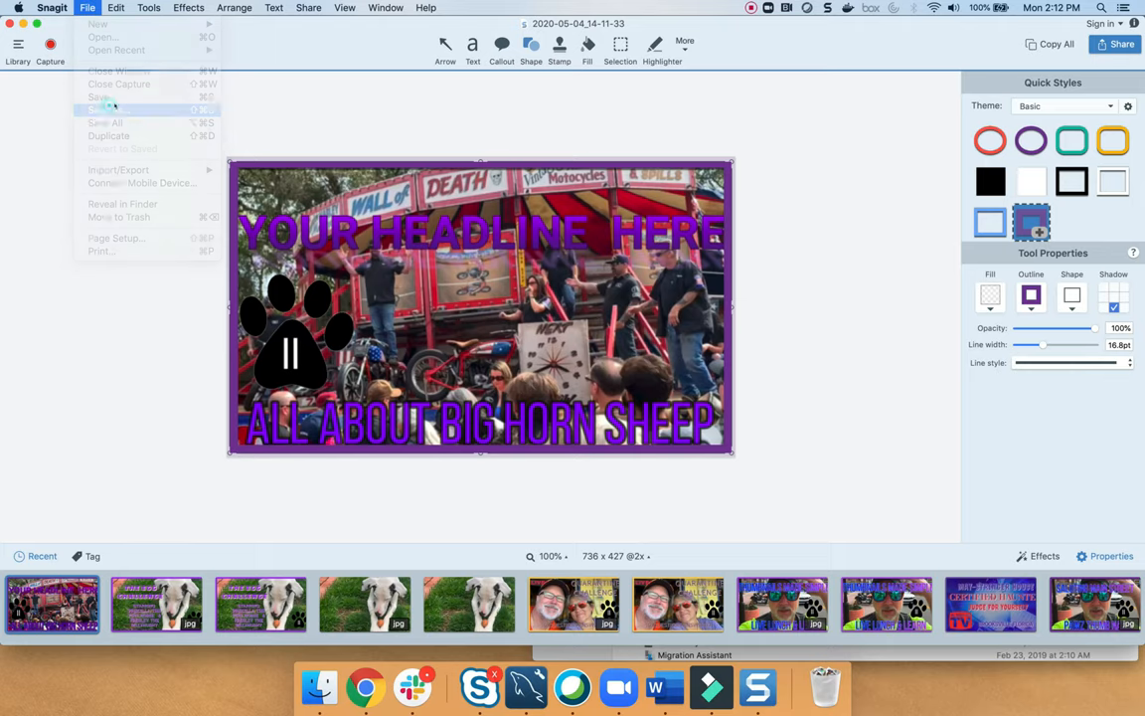
{"action": "left_click", "coordinate": [100, 112]}
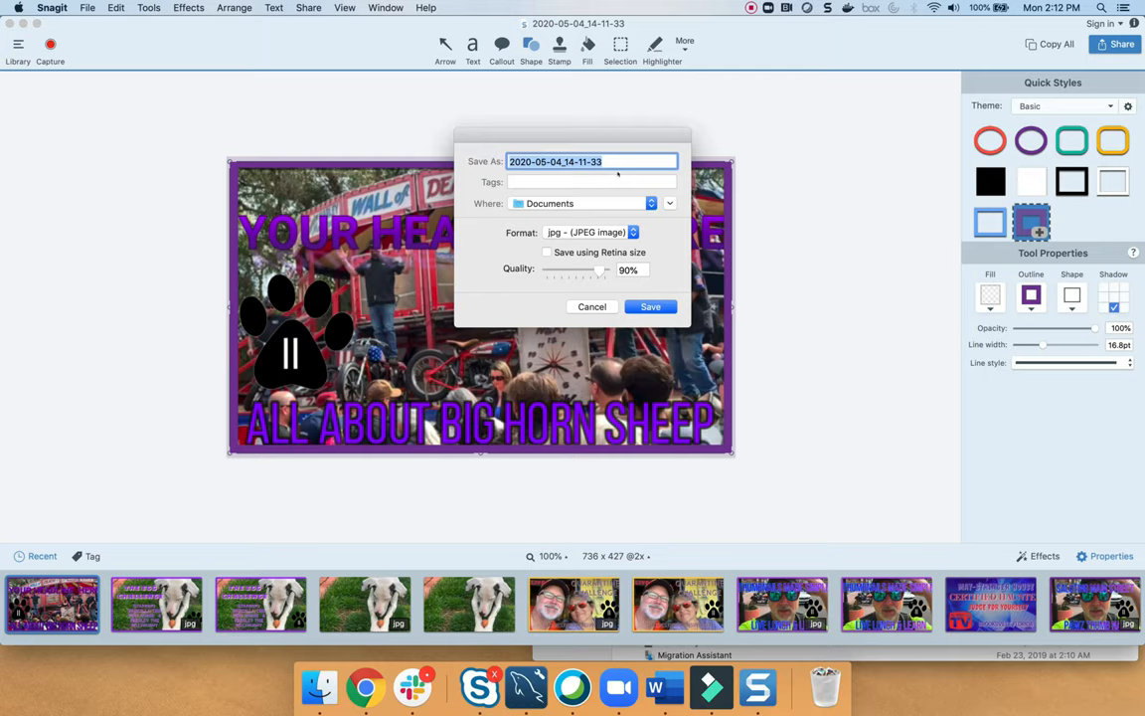
{"action": "type", "text": "TEst Th"}
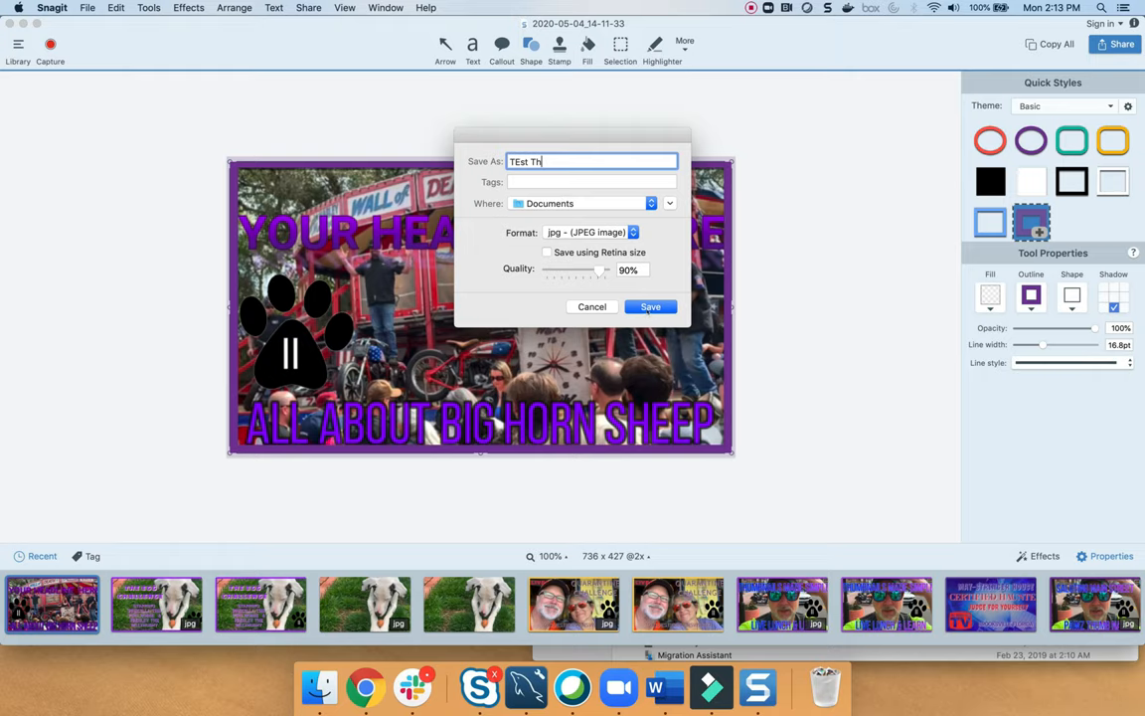
{"action": "left_click", "coordinate": [650, 306]}
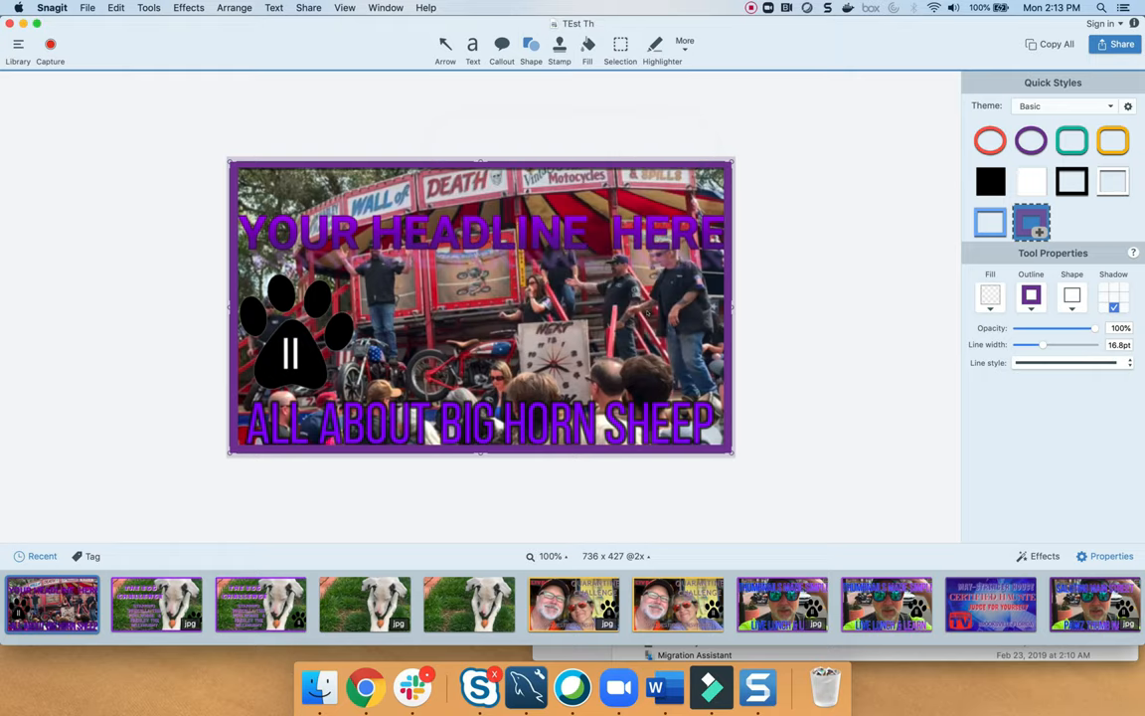
Preview the saved 'TEst Th' file in Finder's Documents folder.
{"action": "left_click", "coordinate": [315, 683]}
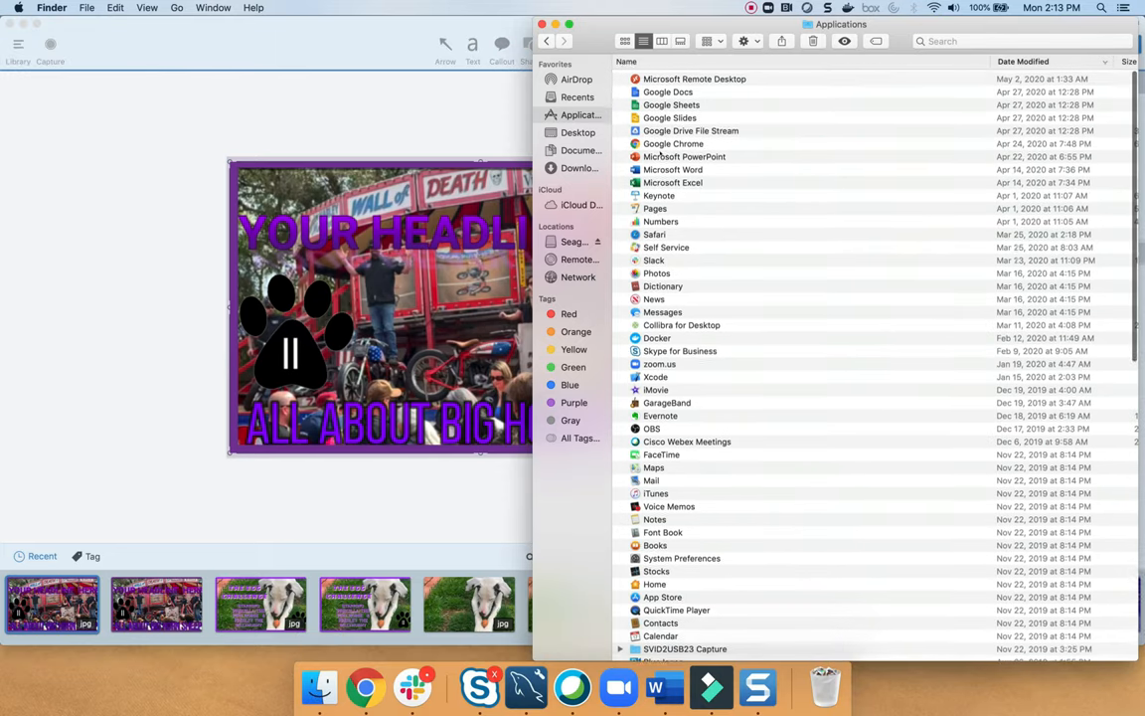
{"action": "left_click", "coordinate": [578, 150]}
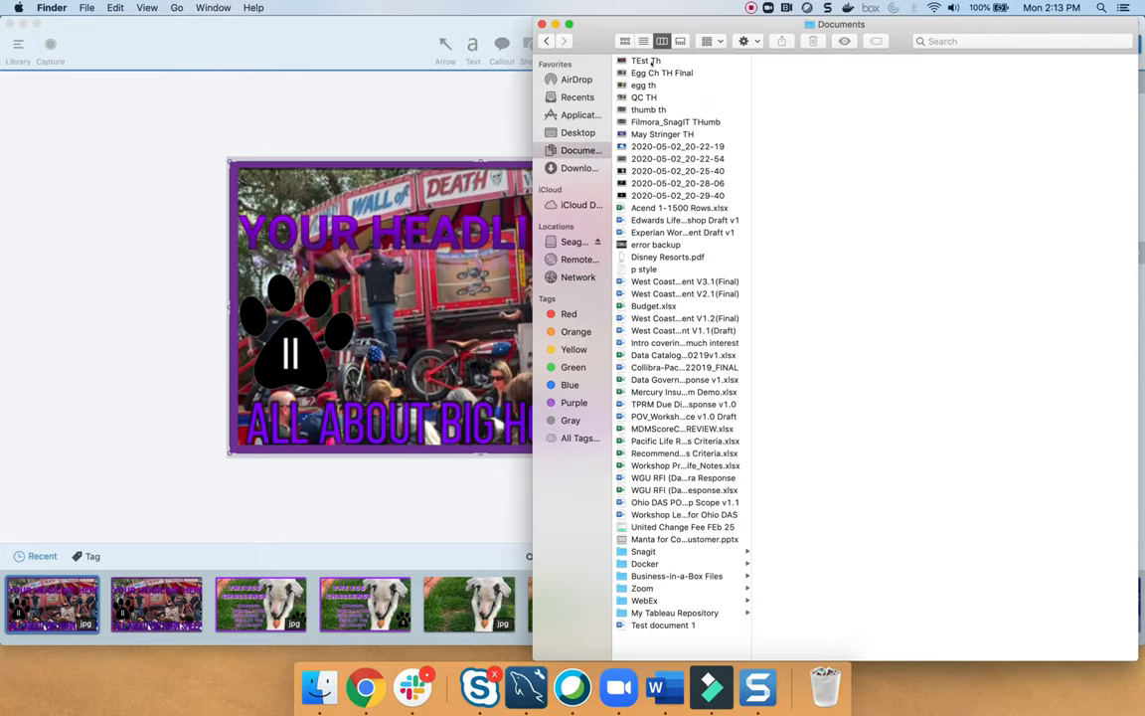
{"action": "left_click", "coordinate": [648, 61]}
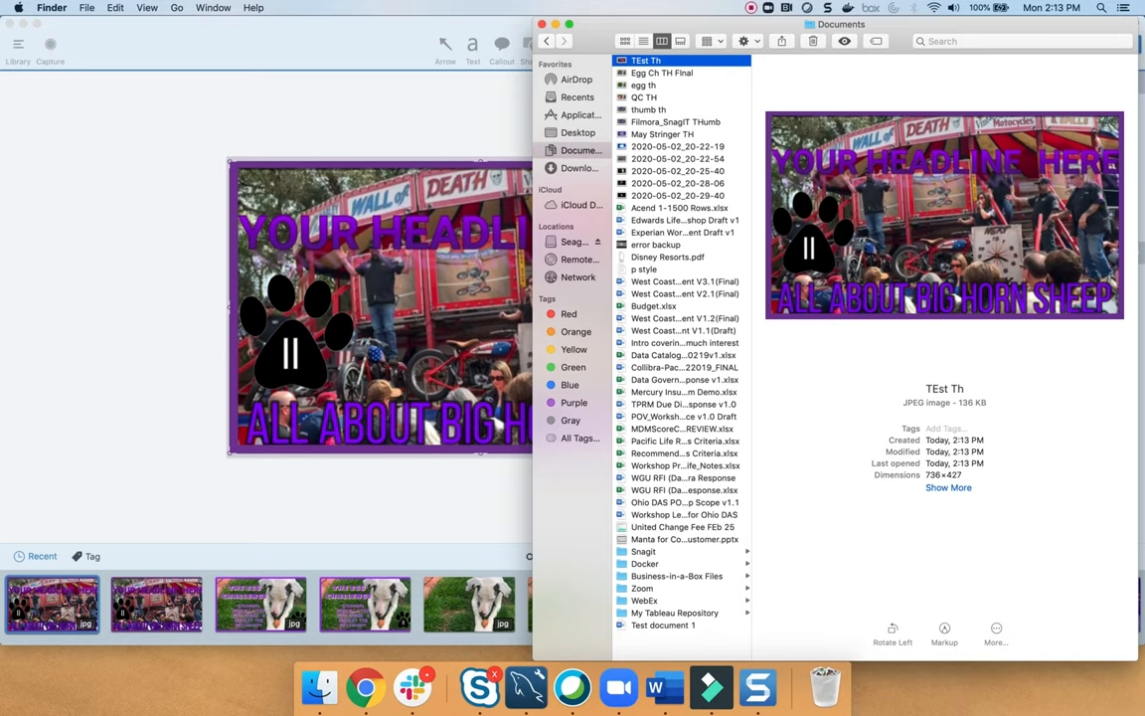